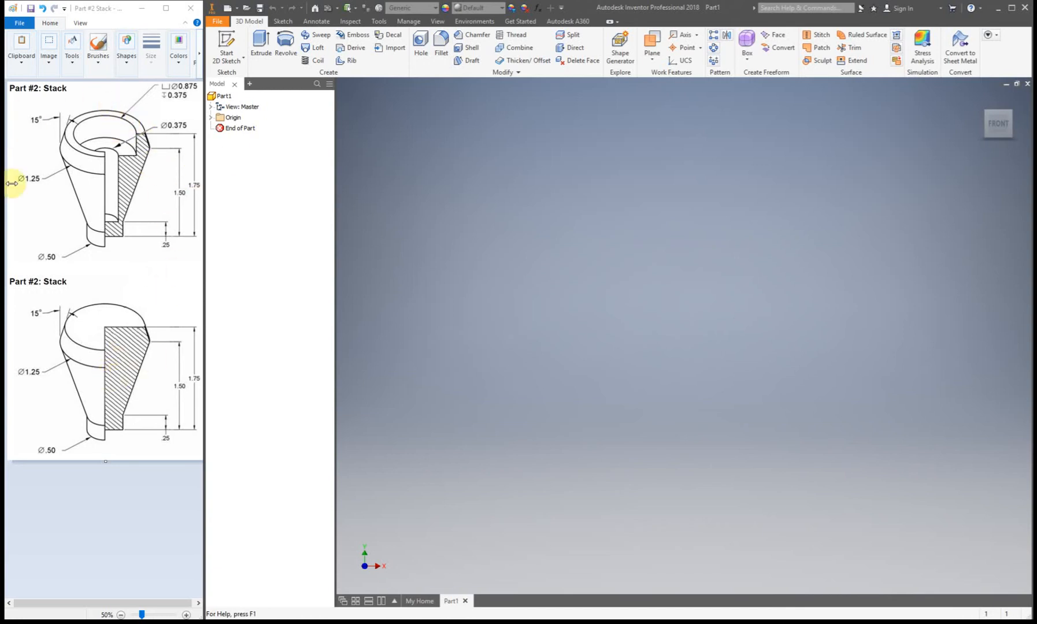
pyautogui.moveTo(121, 82)
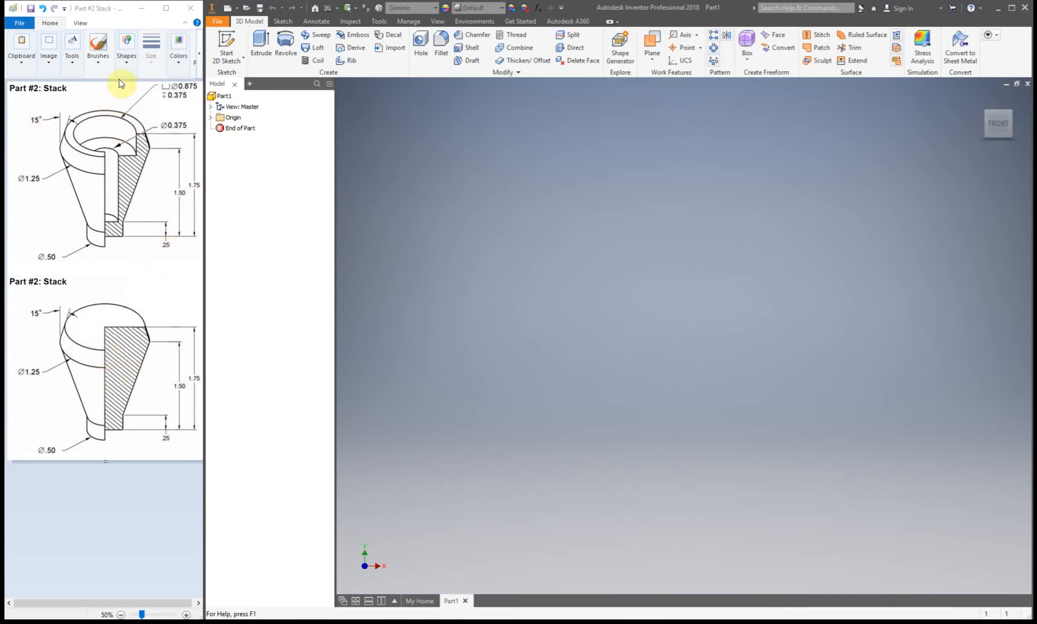
pyautogui.moveTo(162, 307)
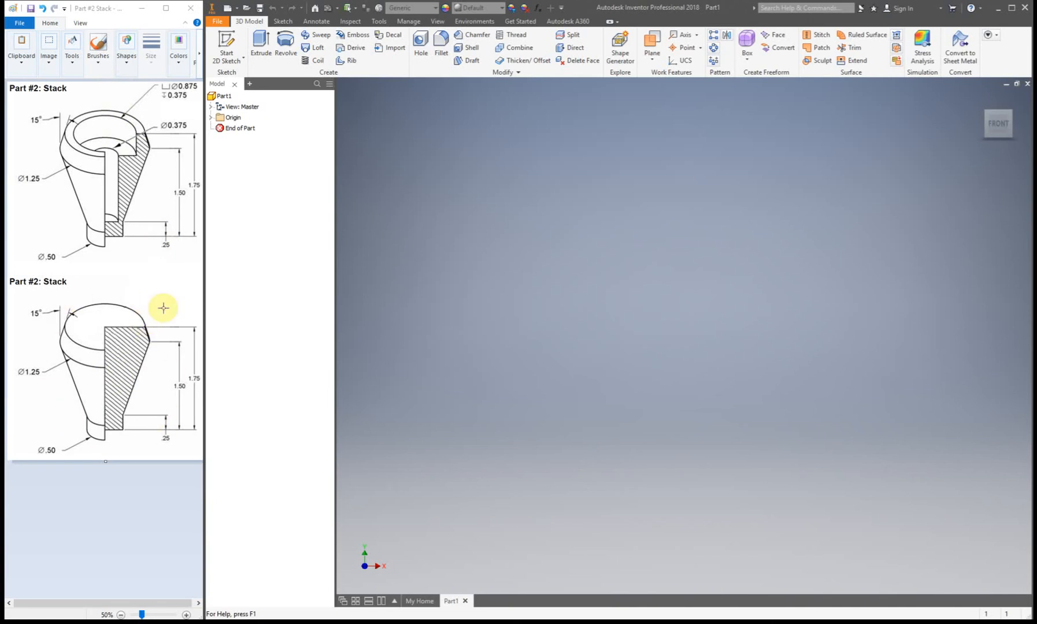
pyautogui.moveTo(168, 307)
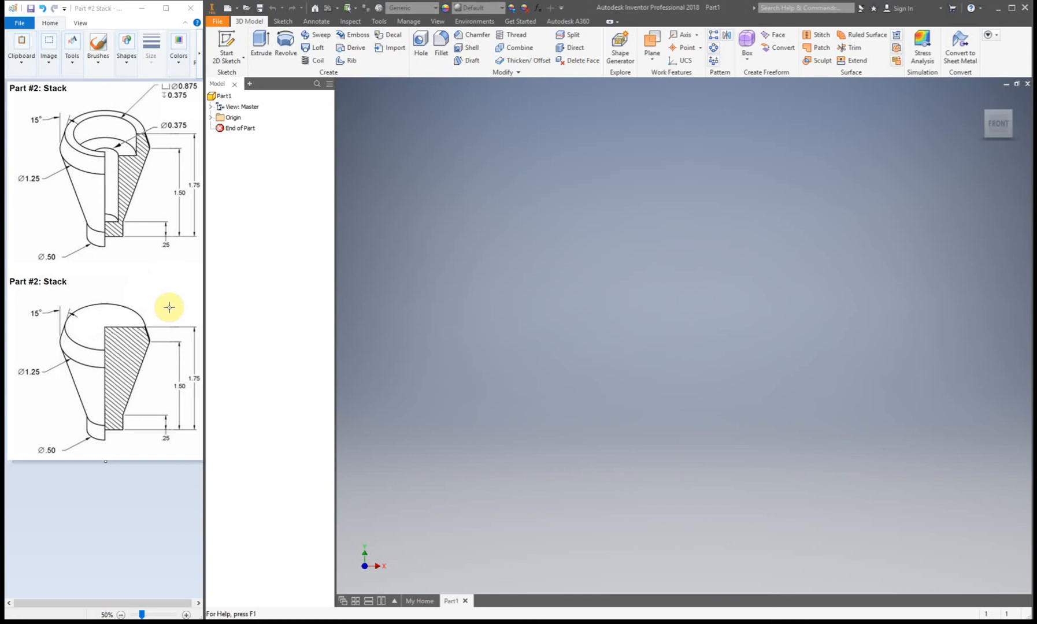
pyautogui.moveTo(175, 313)
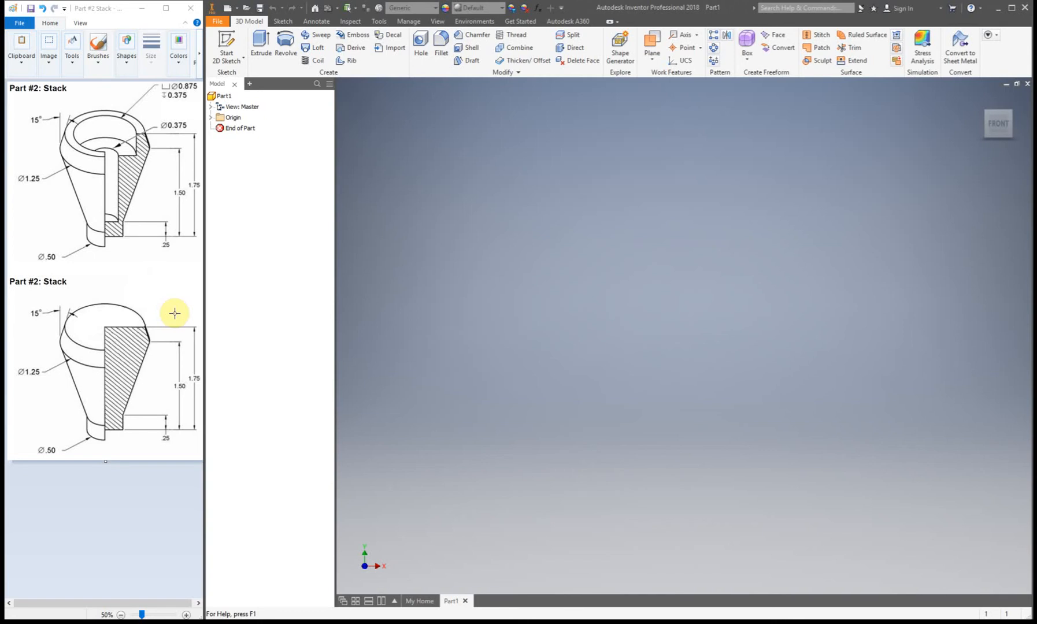
pyautogui.moveTo(187, 305)
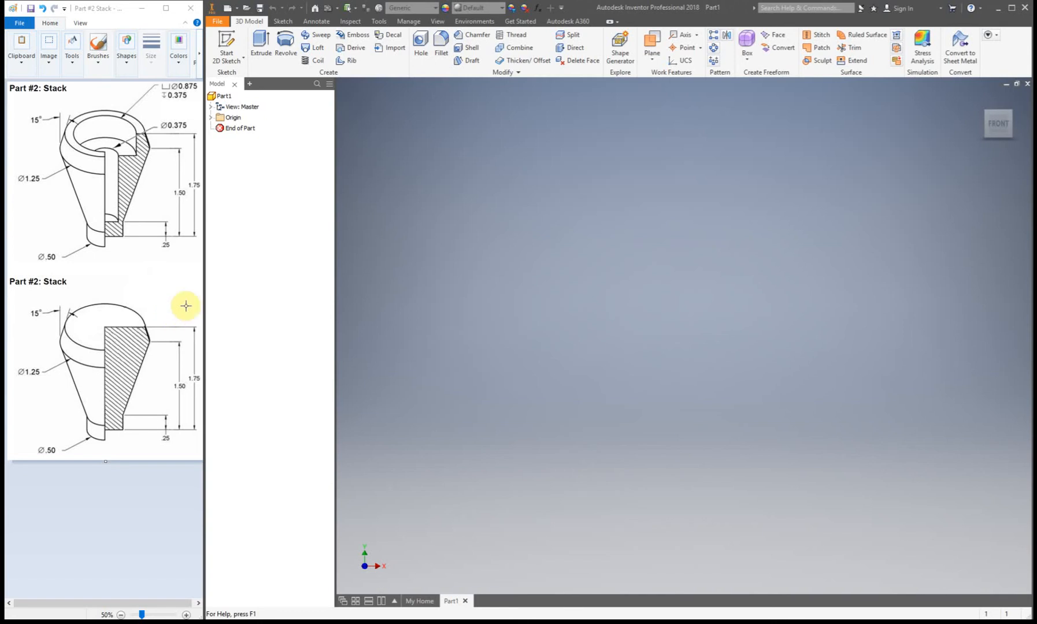
pyautogui.moveTo(227, 45)
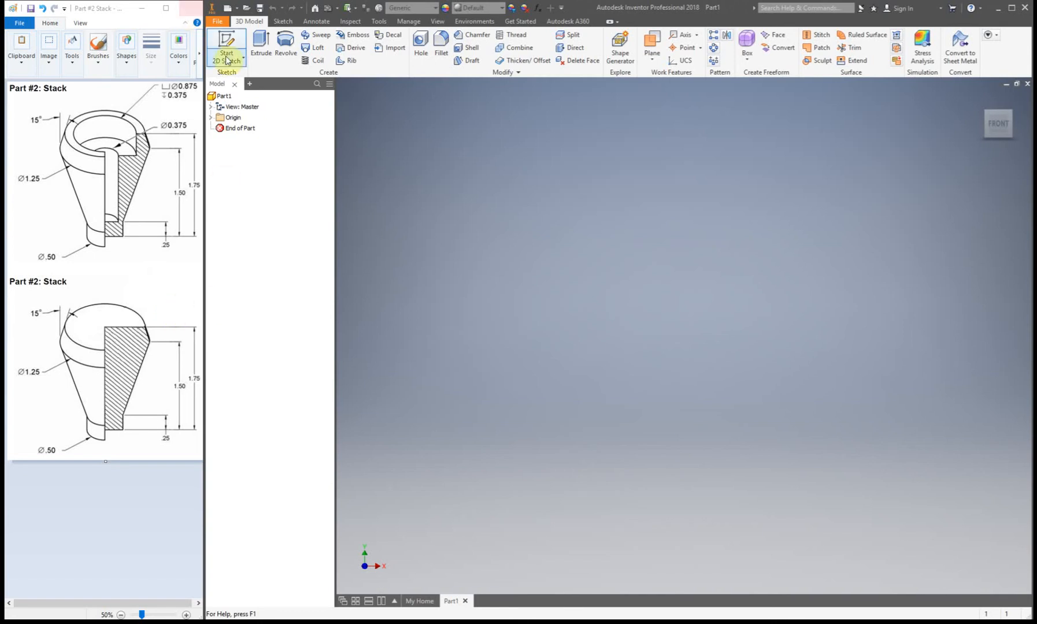
# Start a new 2D sketch, Sketch1, on the XY plane of Part1.
pyautogui.click(225, 42)
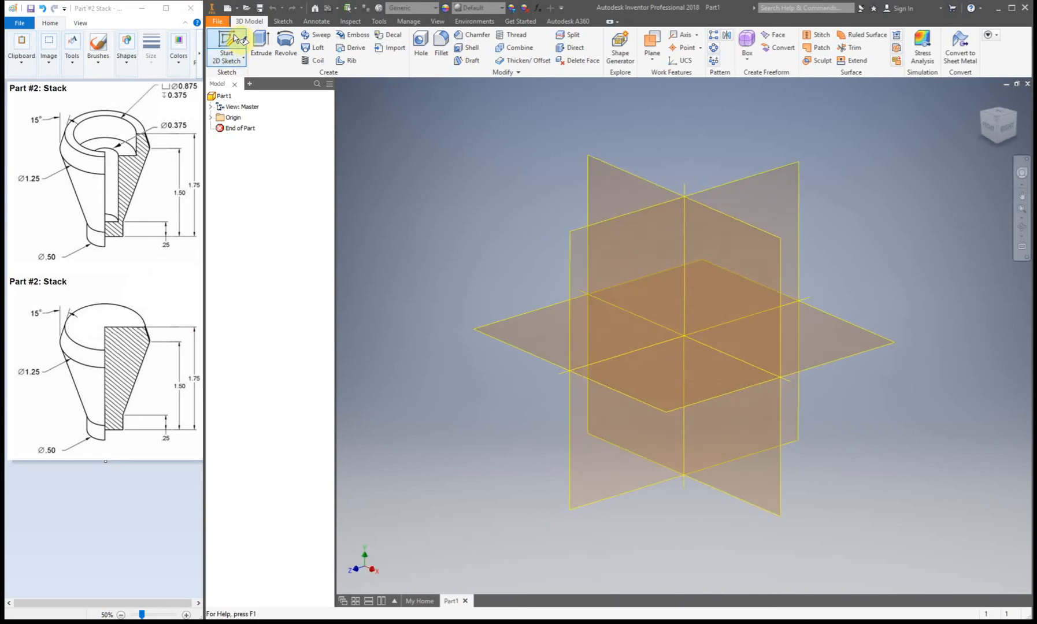
pyautogui.click(226, 41)
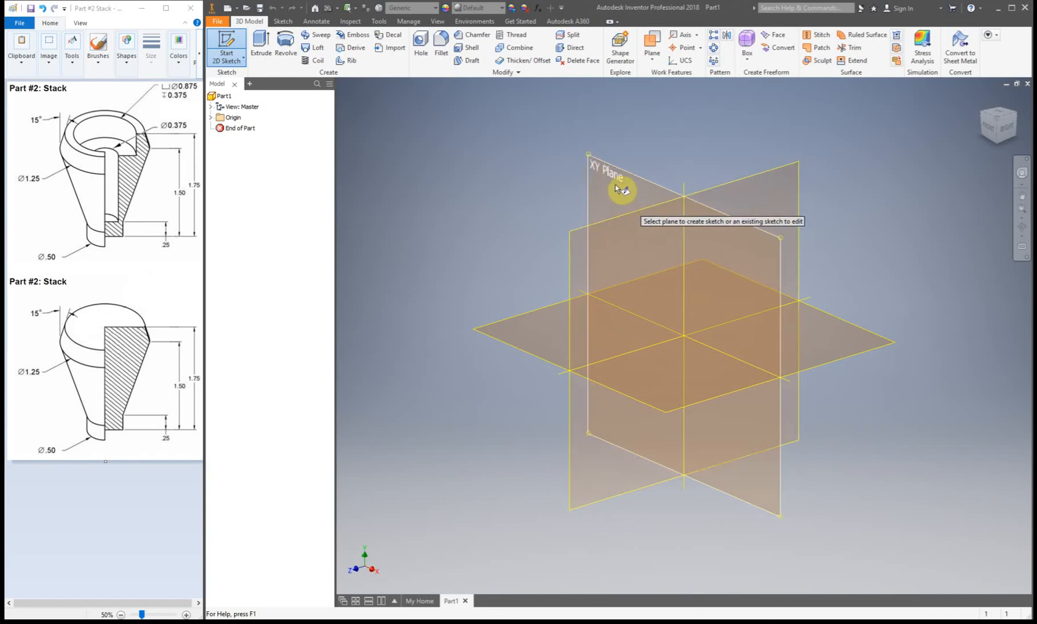
pyautogui.click(618, 189)
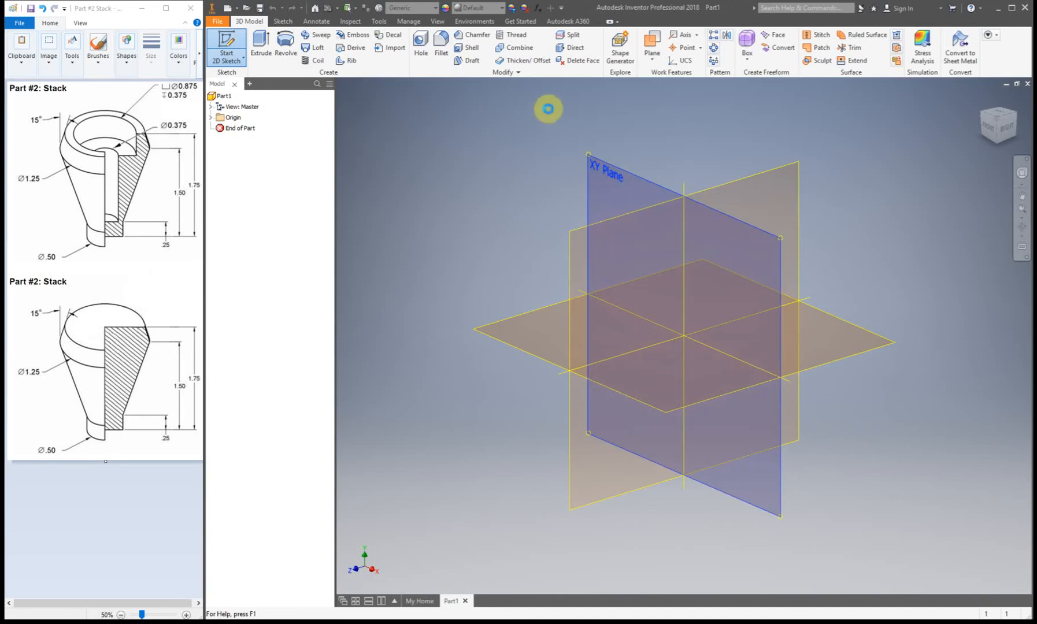
pyautogui.click(994, 124)
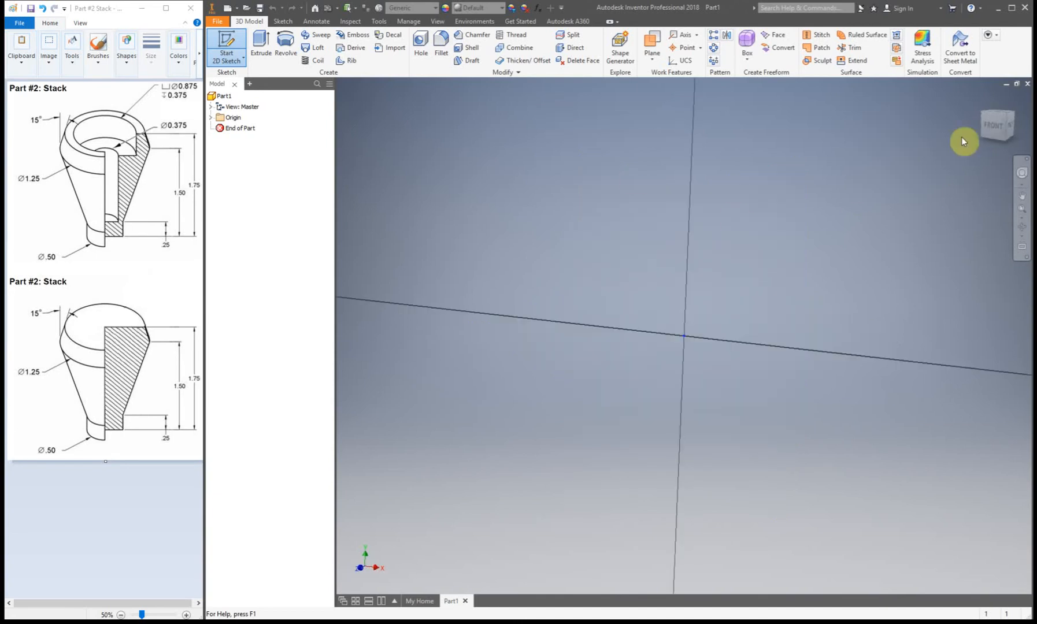
pyautogui.click(228, 45)
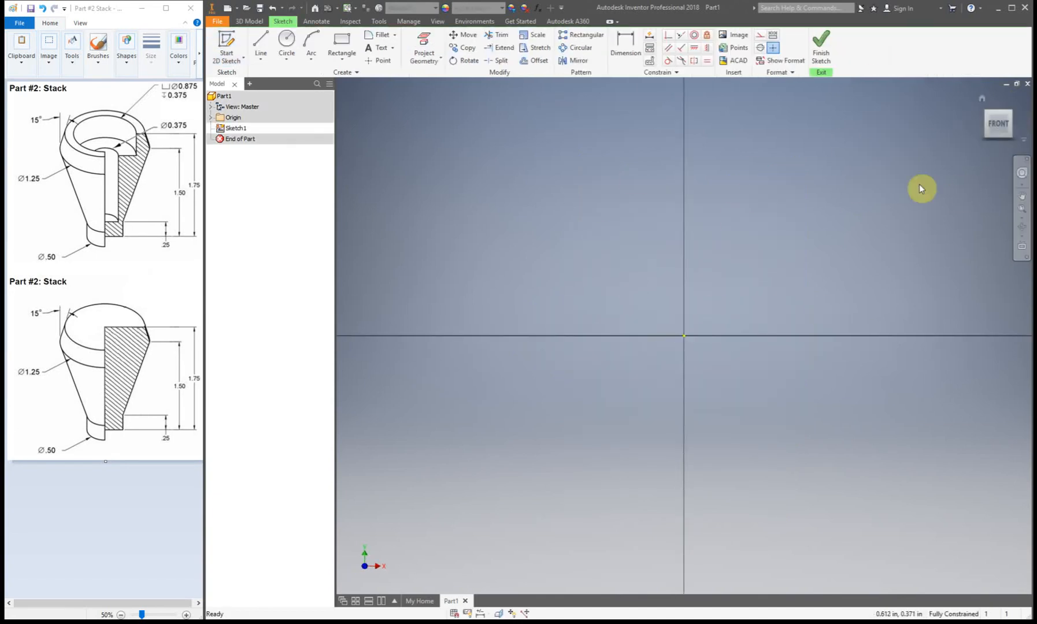
pyautogui.moveTo(751, 163)
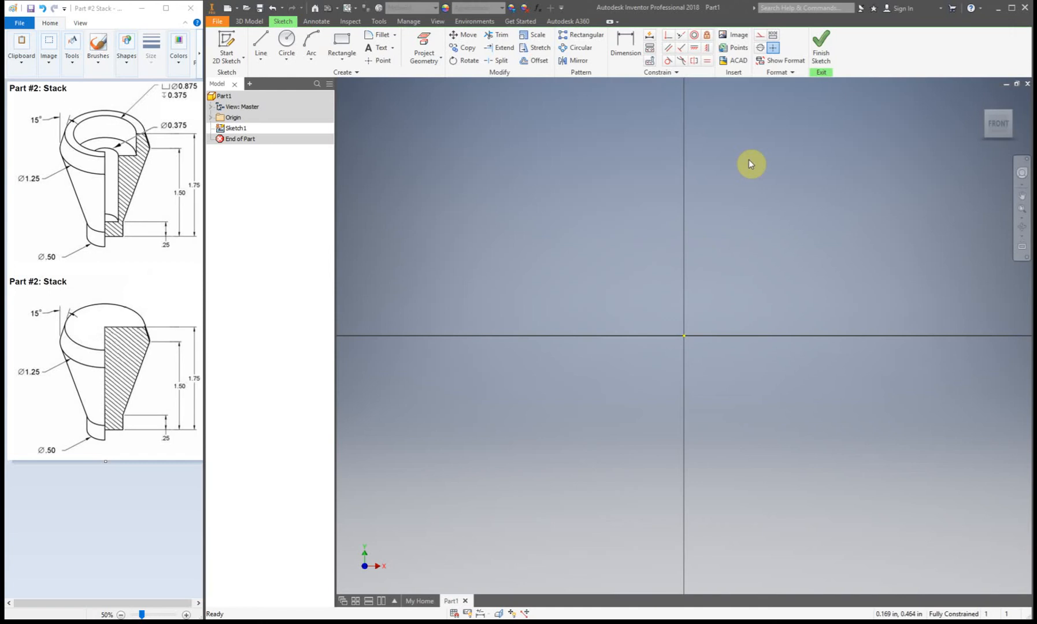
pyautogui.moveTo(492, 128)
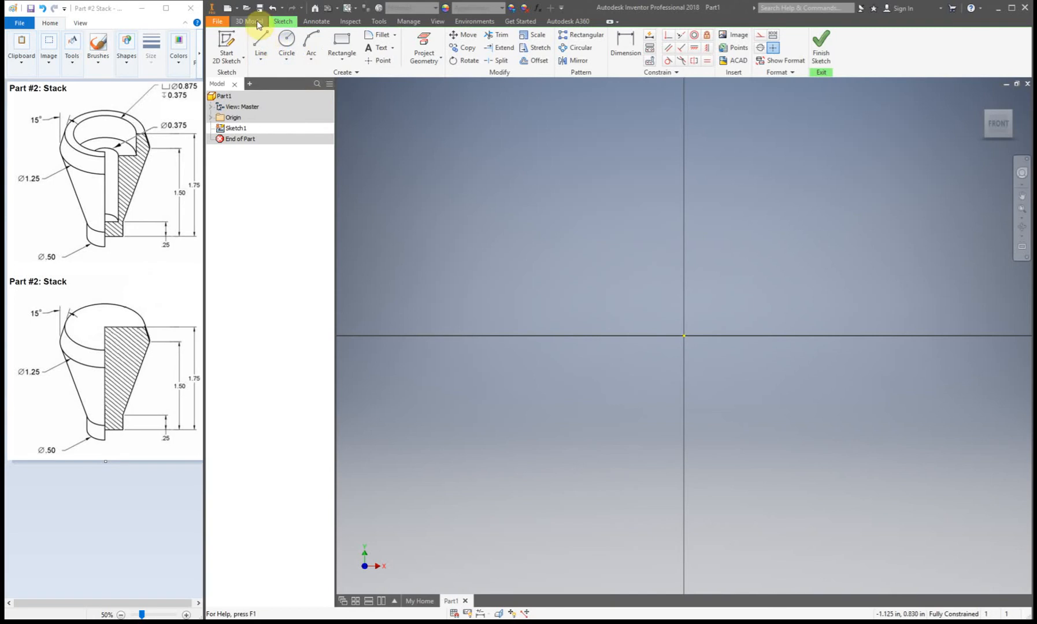
# Draw a vertical line rising from the sketch origin with the Line tool.
pyautogui.click(260, 46)
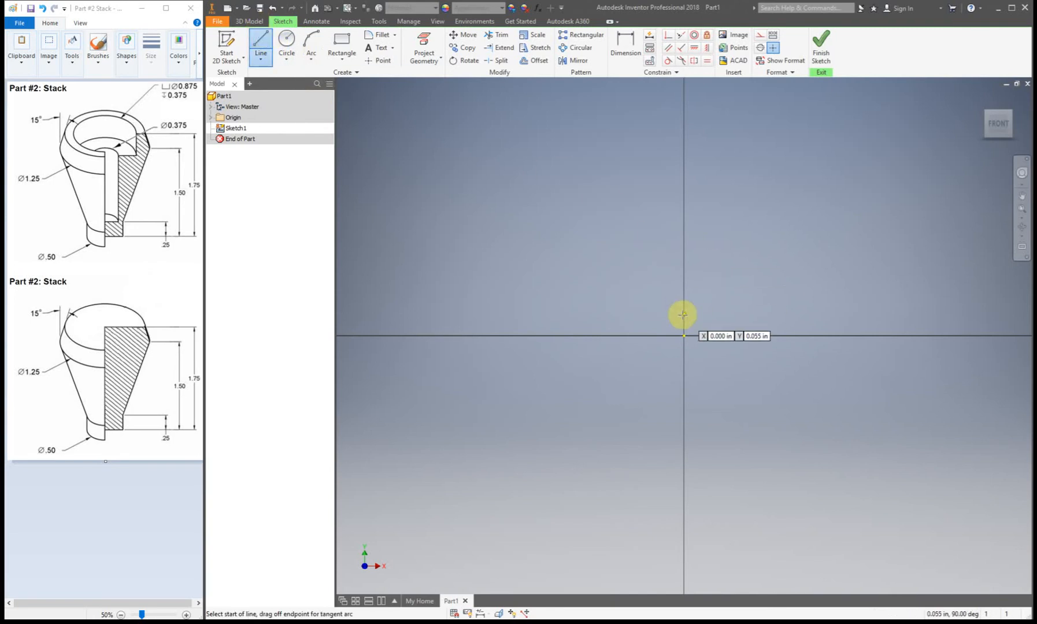
pyautogui.moveTo(688, 338)
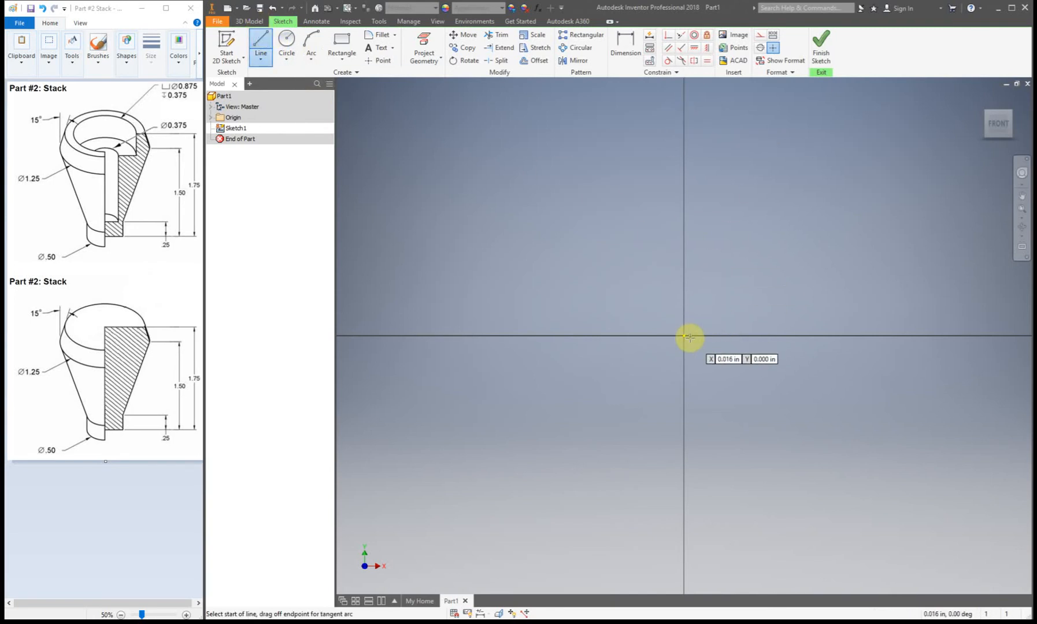
pyautogui.moveTo(686, 337)
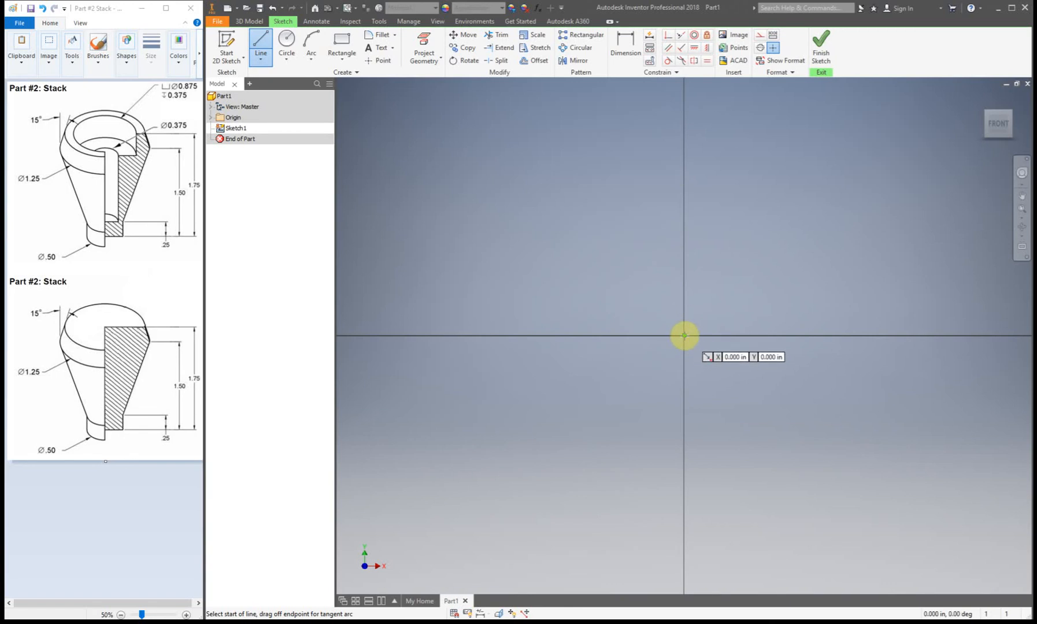
pyautogui.moveTo(684, 335); pyautogui.dragTo(673, 122)
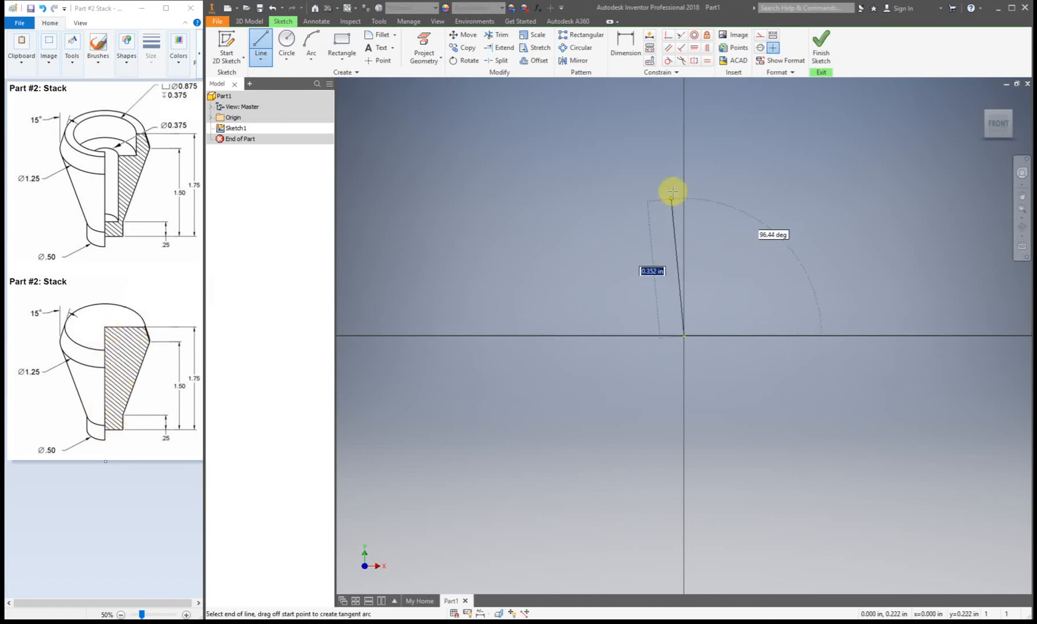
pyautogui.moveTo(673, 191); pyautogui.dragTo(683, 168)
pyautogui.write('1.750')
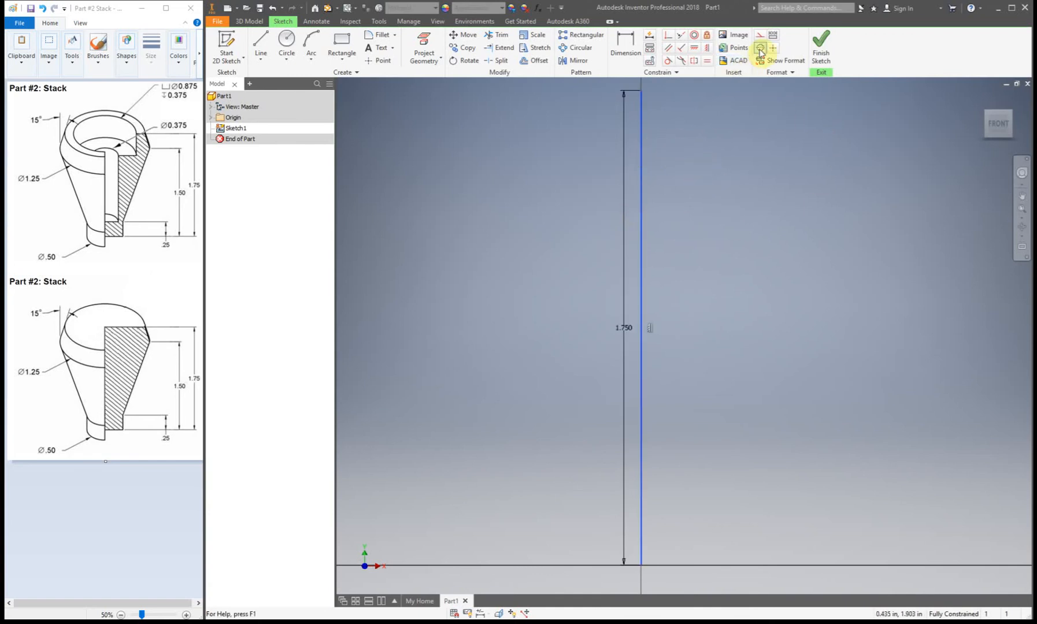
pyautogui.moveTo(757, 50)
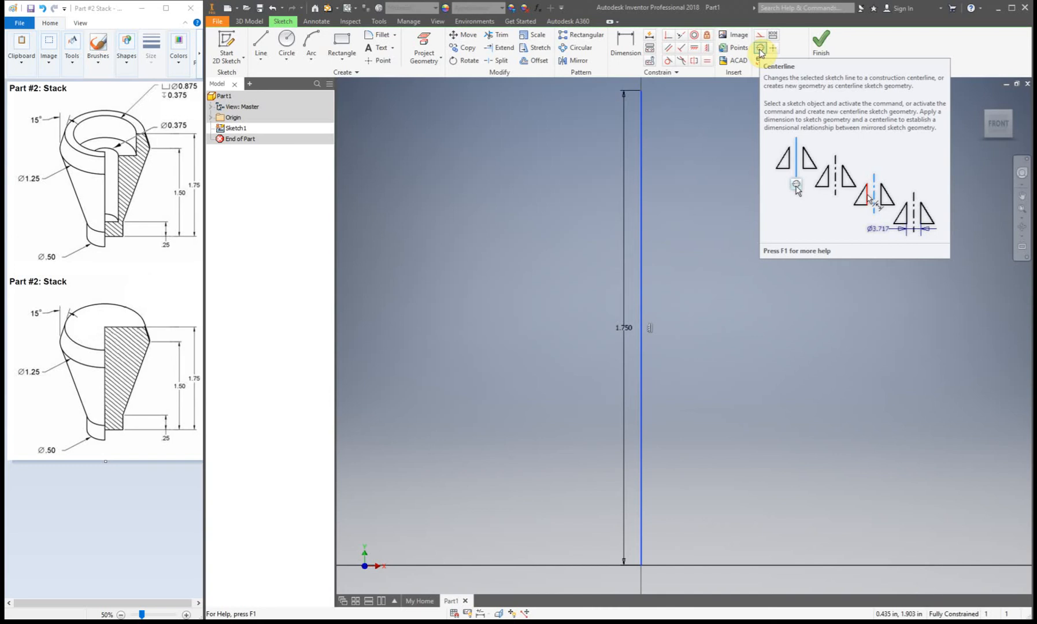
# Convert the 1.750 vertical line into a centerline for the revolve axis.
pyautogui.click(761, 47)
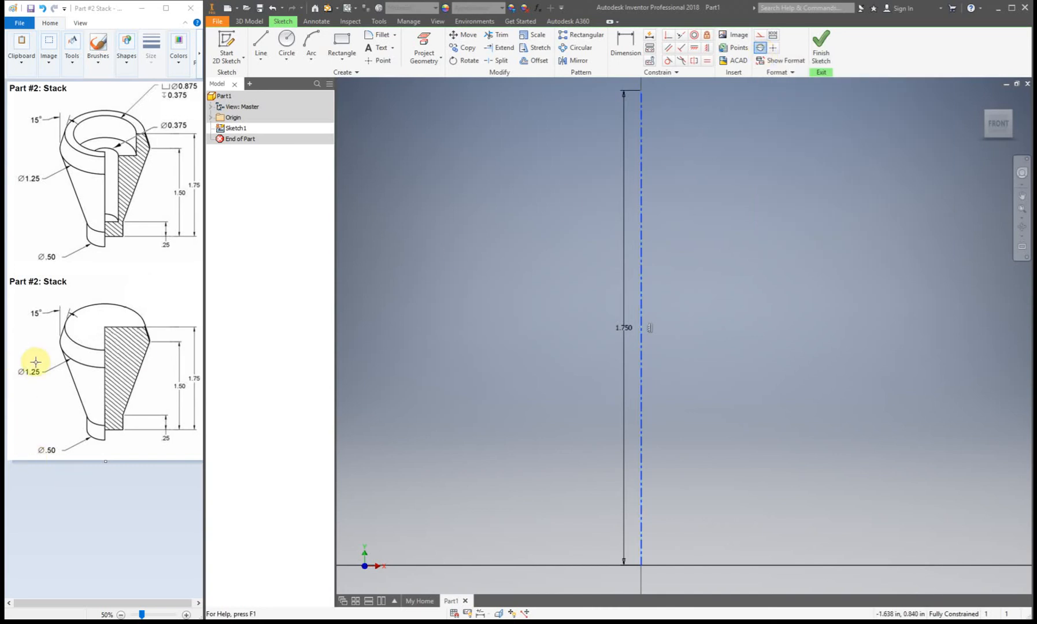
pyautogui.moveTo(724, 313)
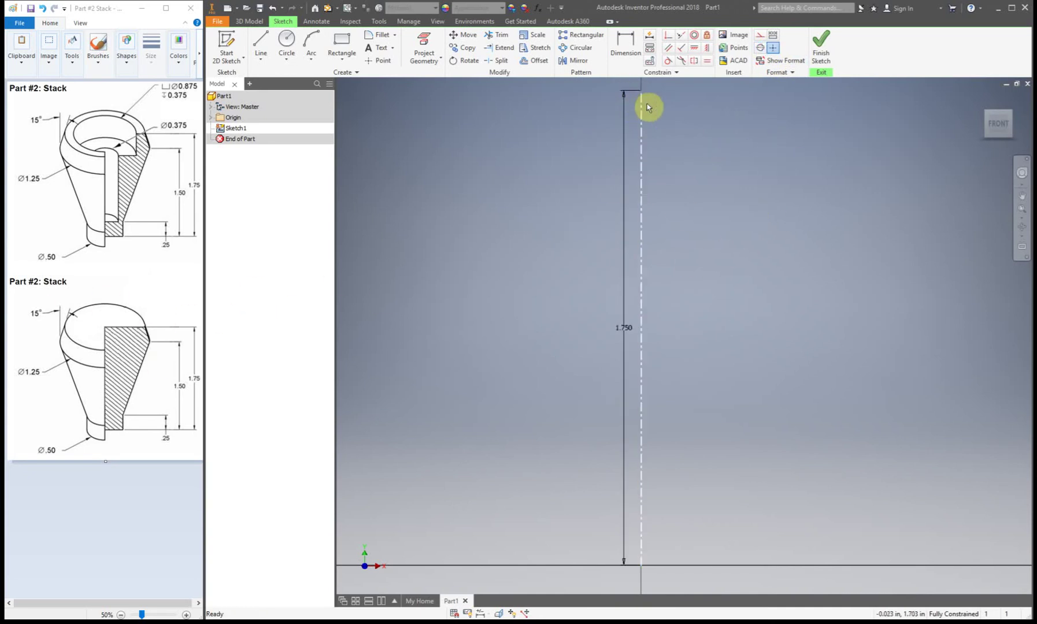
pyautogui.moveTo(641, 207)
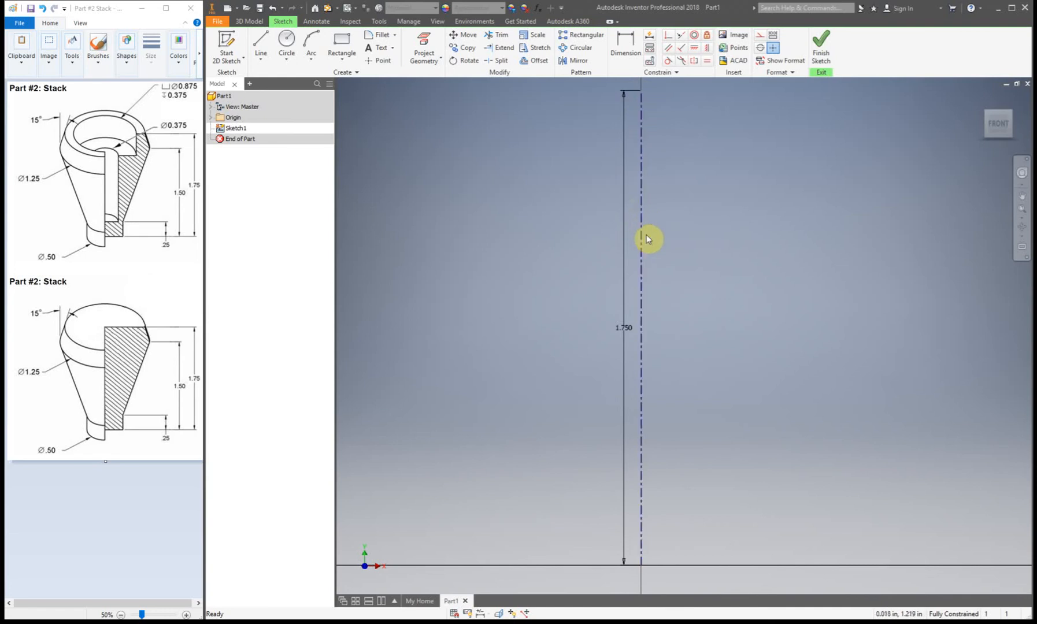
pyautogui.moveTo(759, 255)
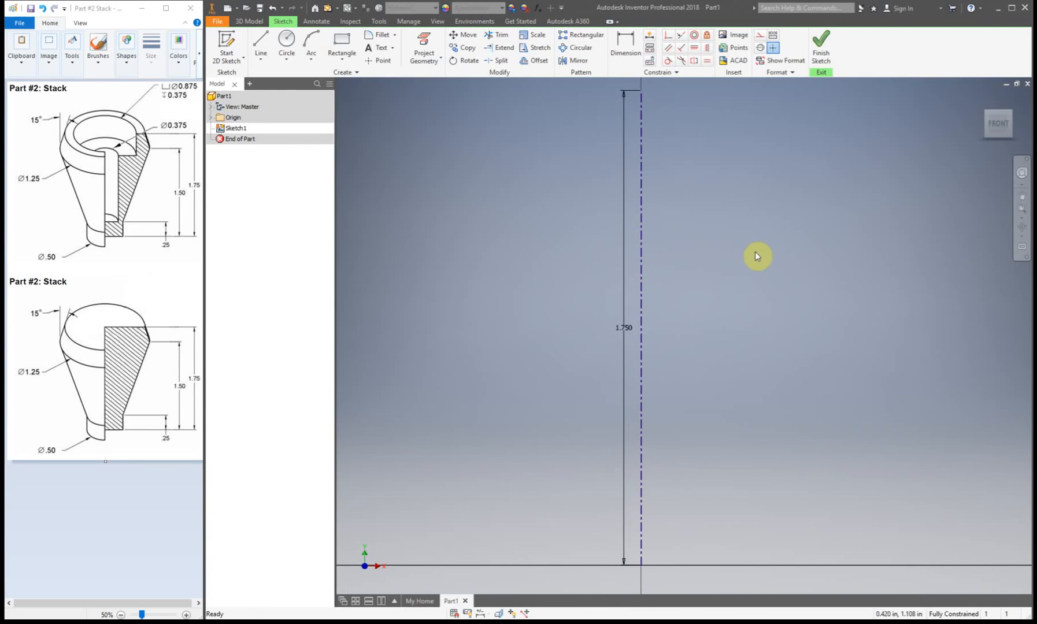
pyautogui.moveTo(753, 189)
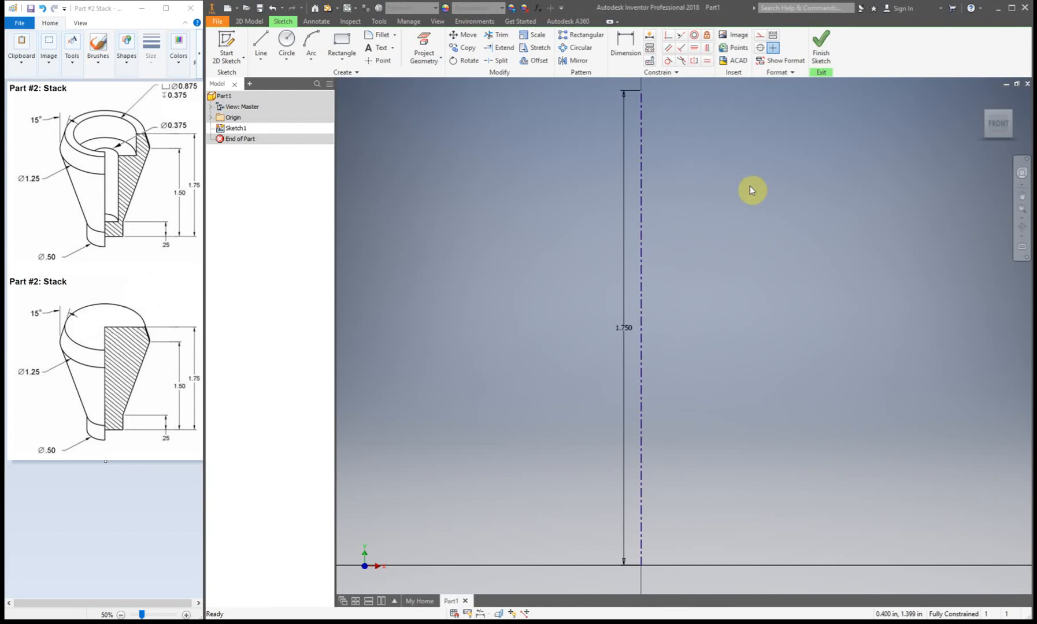
# Draw the closed half-profile of the tapered stack beside the centerline.
pyautogui.click(260, 42)
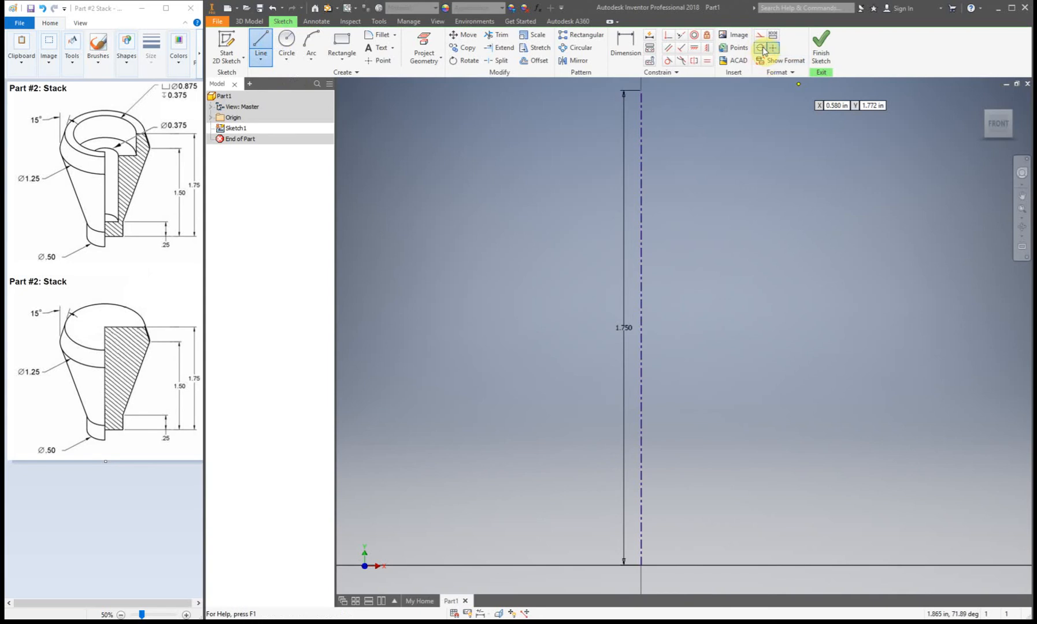
pyautogui.moveTo(766, 48)
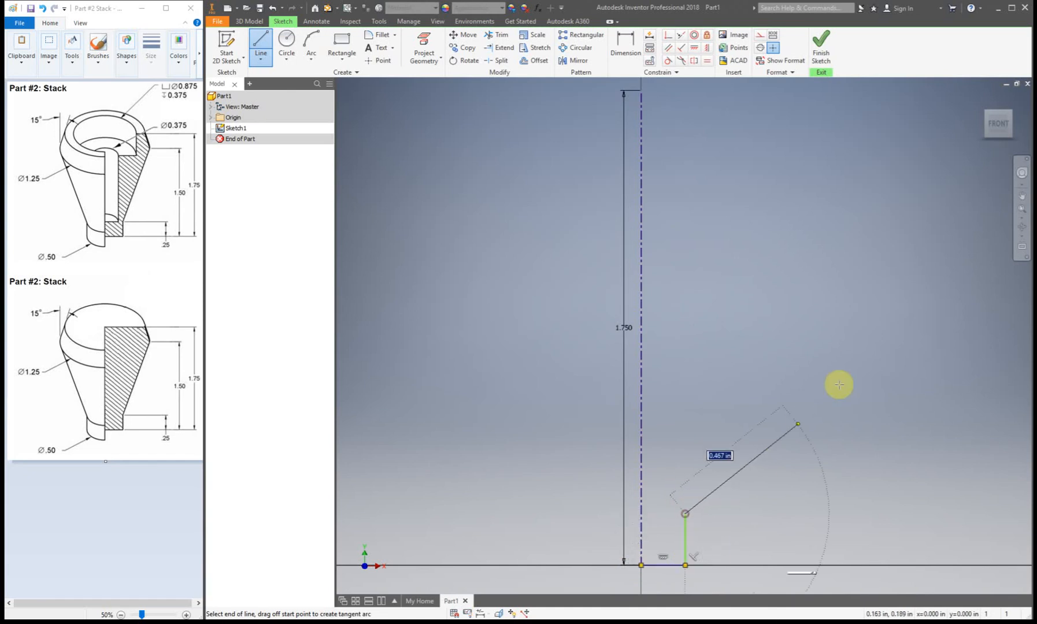
pyautogui.moveTo(796, 425); pyautogui.dragTo(765, 112)
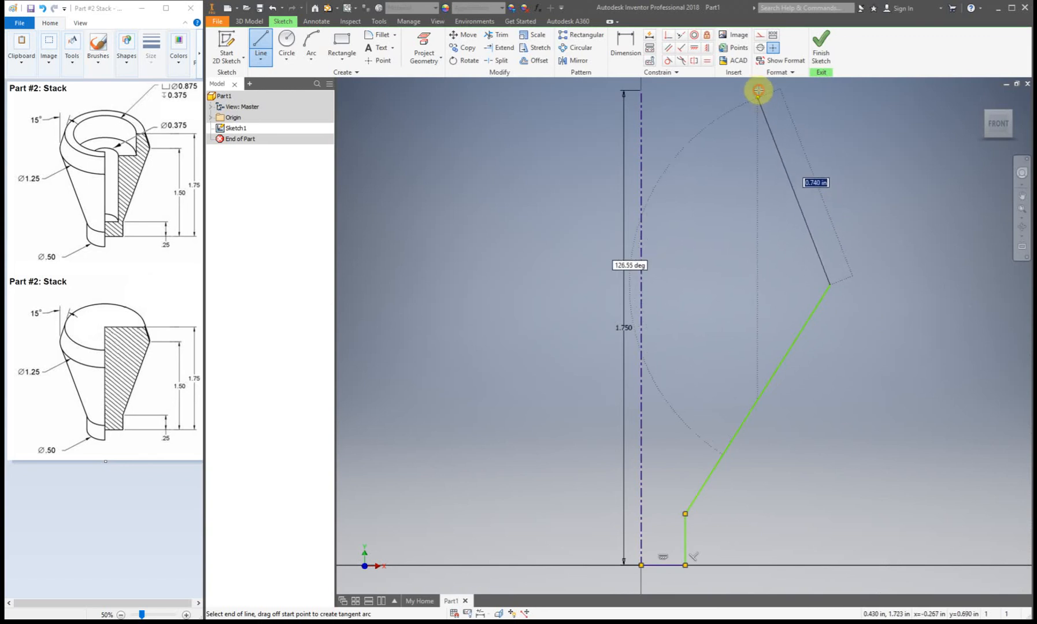
pyautogui.click(756, 90)
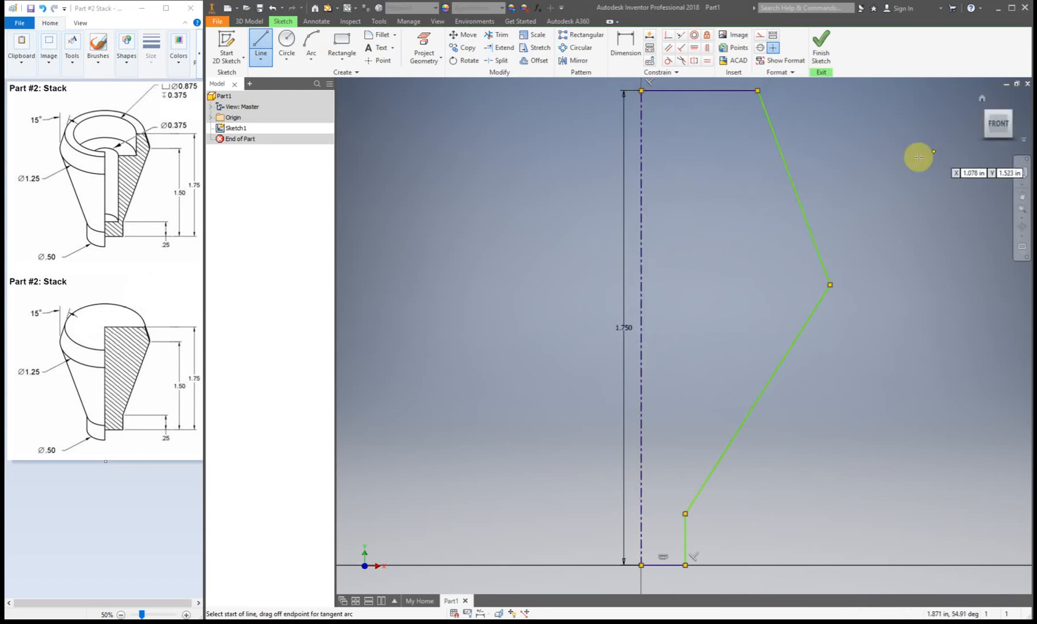
pyautogui.click(623, 48)
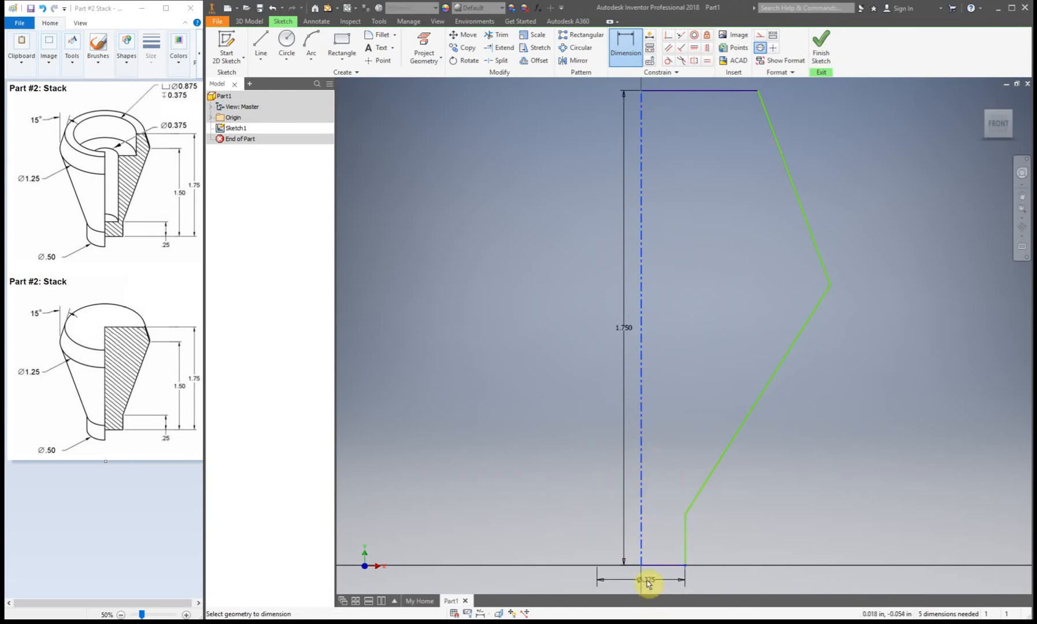
# Dimension the base diameter 0.500, base step height 0.250 and shoulder height 1.500.
pyautogui.click(651, 583)
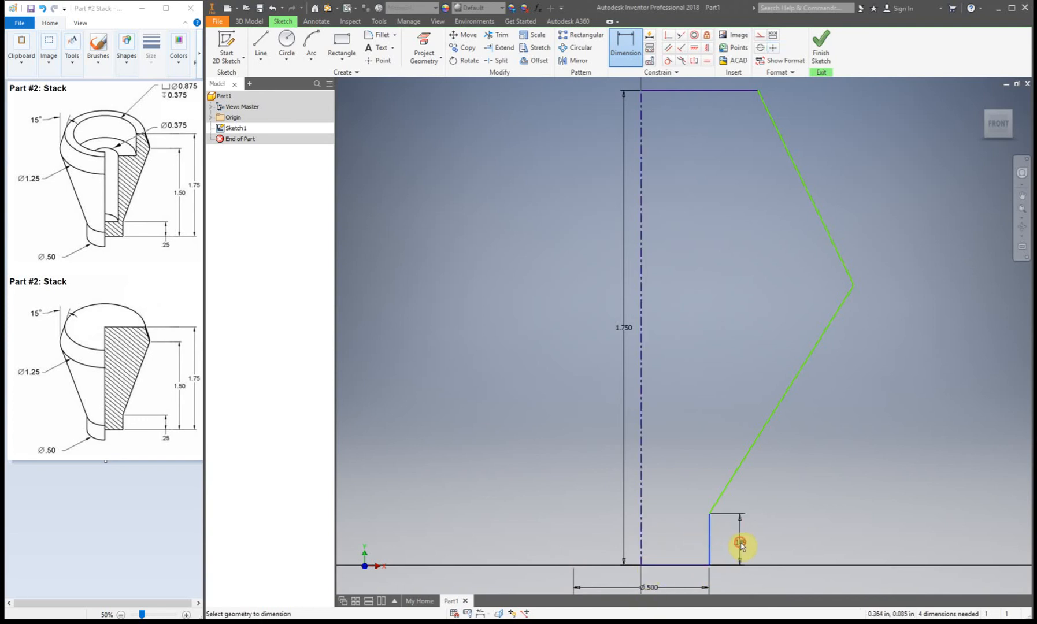
pyautogui.click(740, 545)
pyautogui.write('.250')
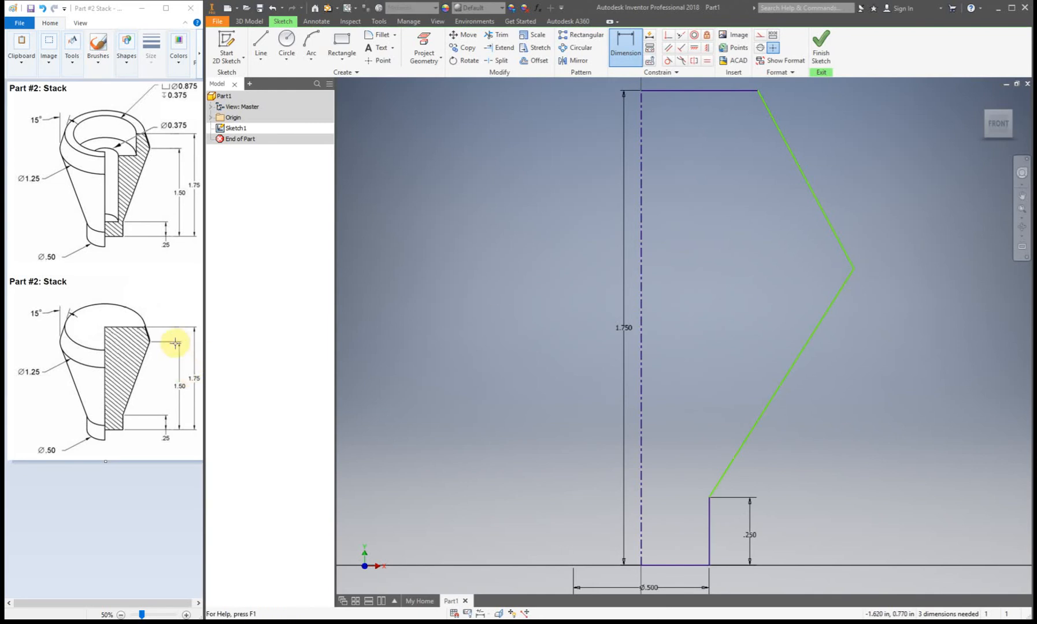
pyautogui.moveTo(186, 420)
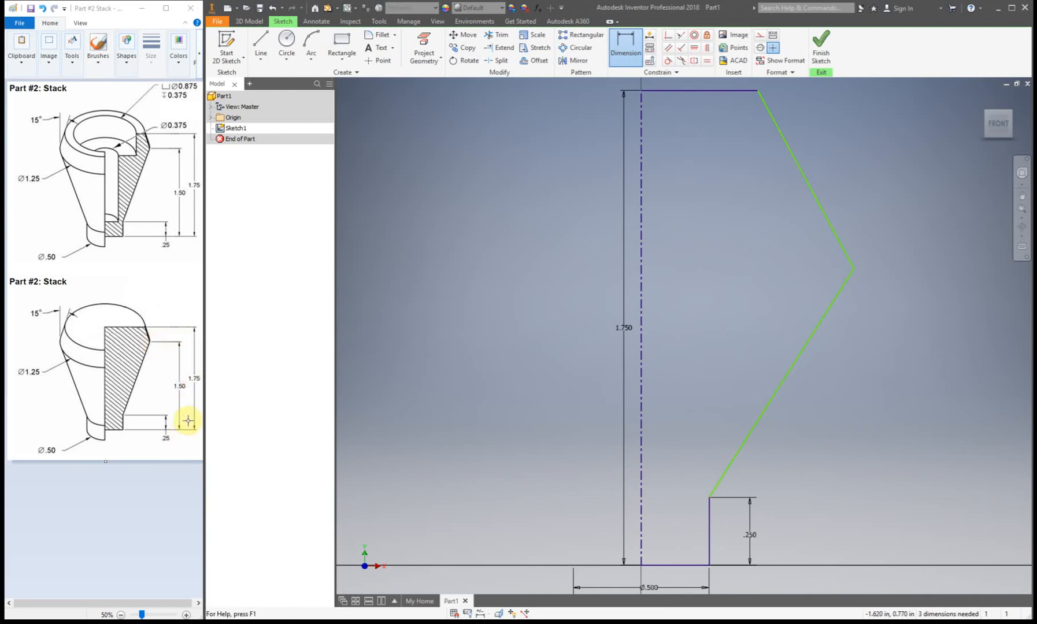
pyautogui.moveTo(886, 305)
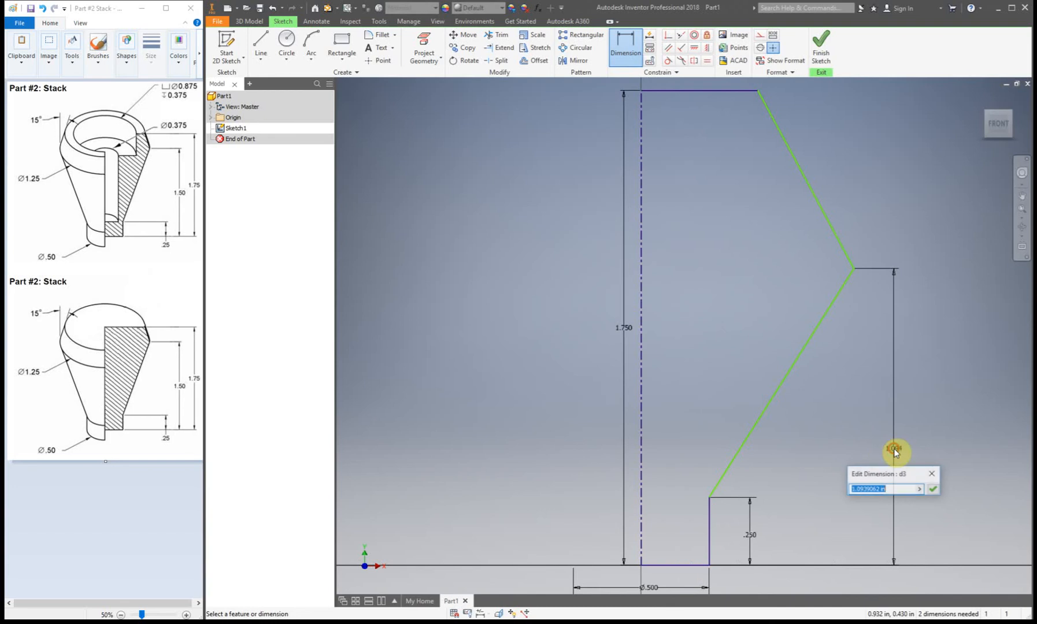
pyautogui.write('1.')
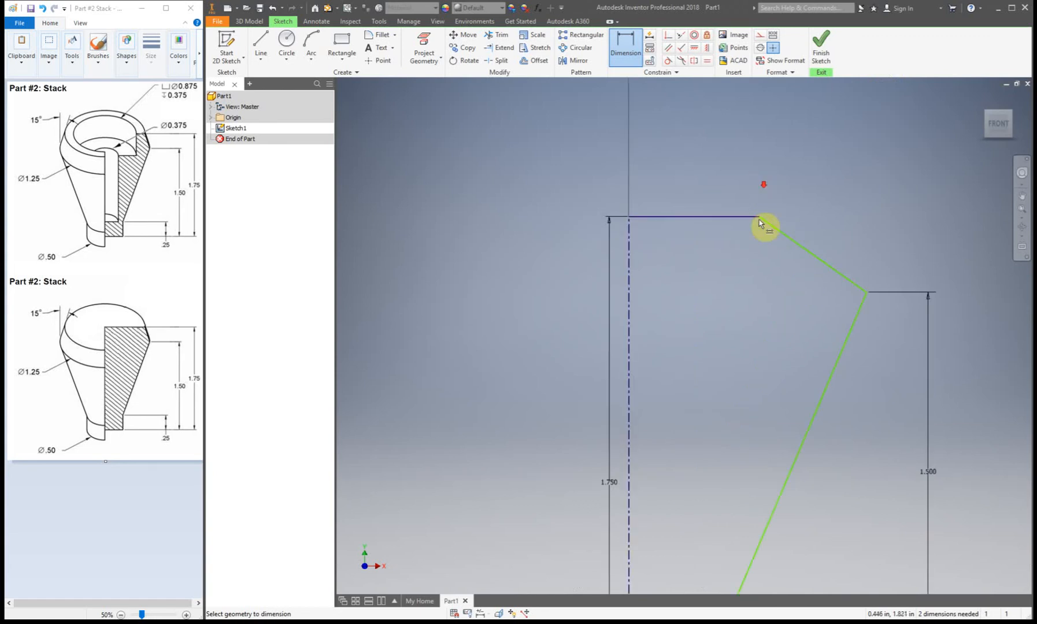
pyautogui.moveTo(744, 226)
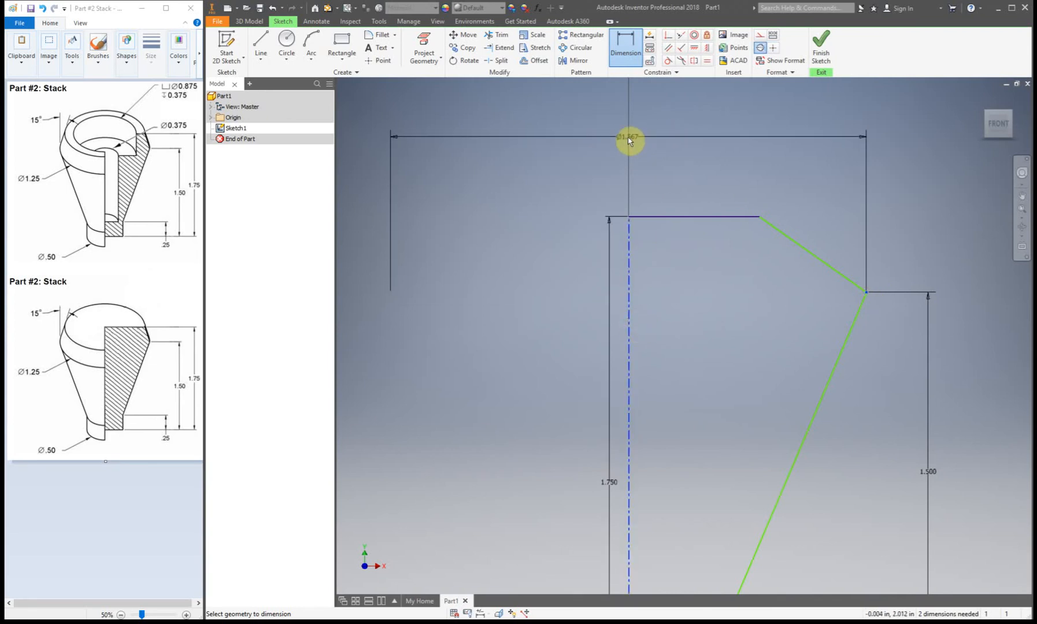
# Dimension the shoulder across the centerline as a 1.250 diameter.
pyautogui.click(629, 139)
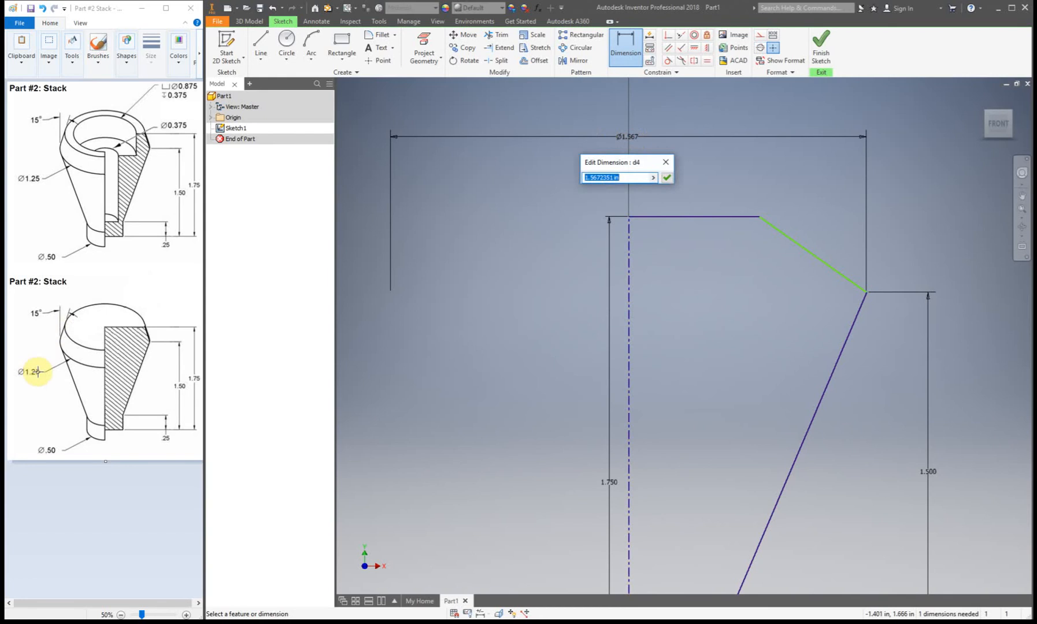
pyautogui.write('1.')
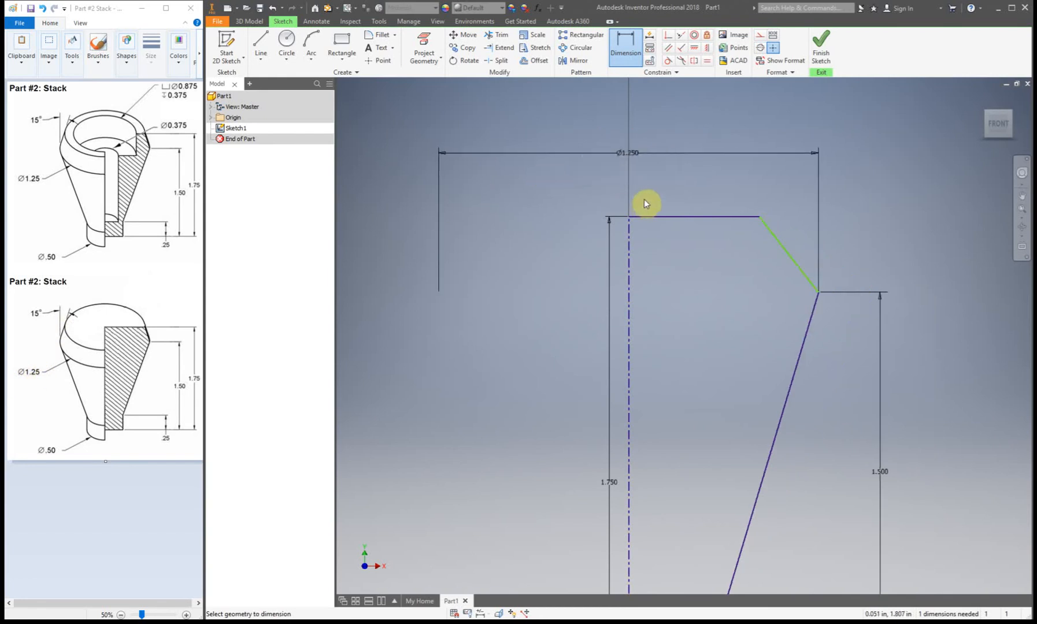
pyautogui.moveTo(730, 202)
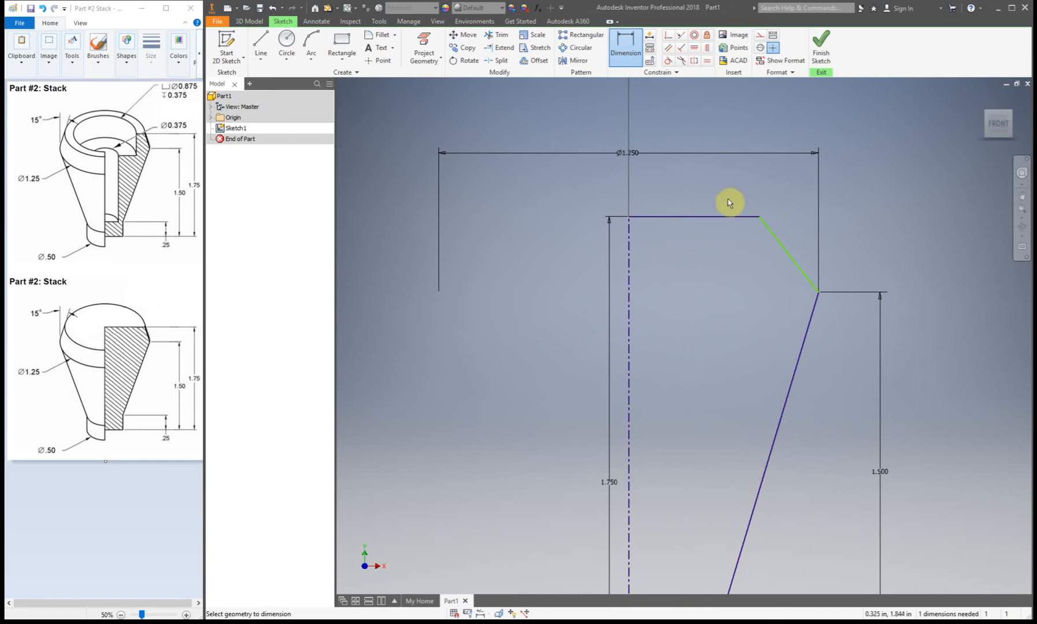
pyautogui.moveTo(392, 229)
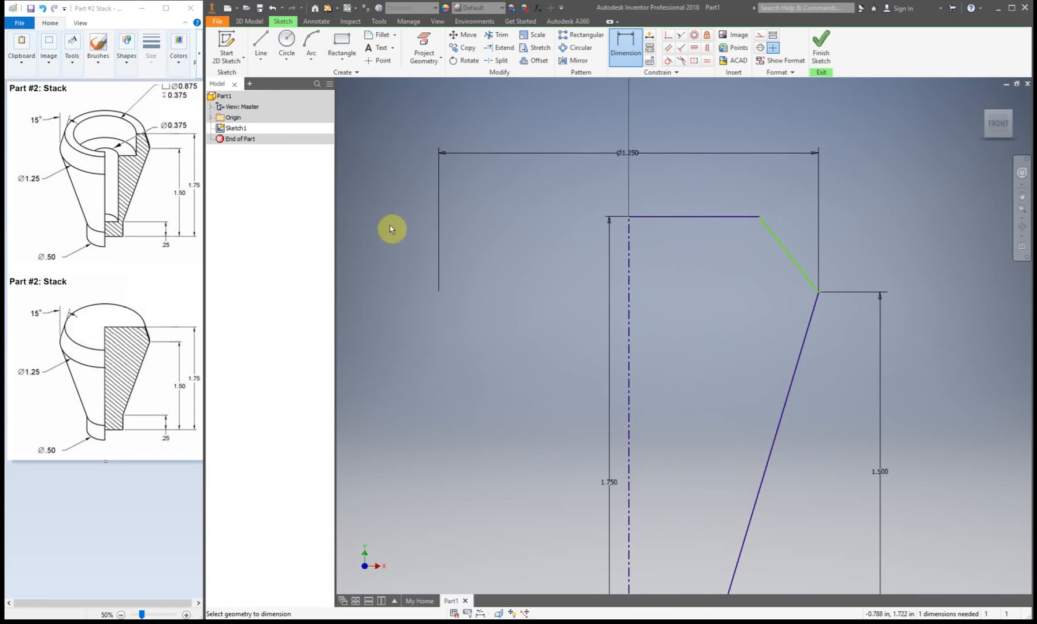
pyautogui.moveTo(8, 336)
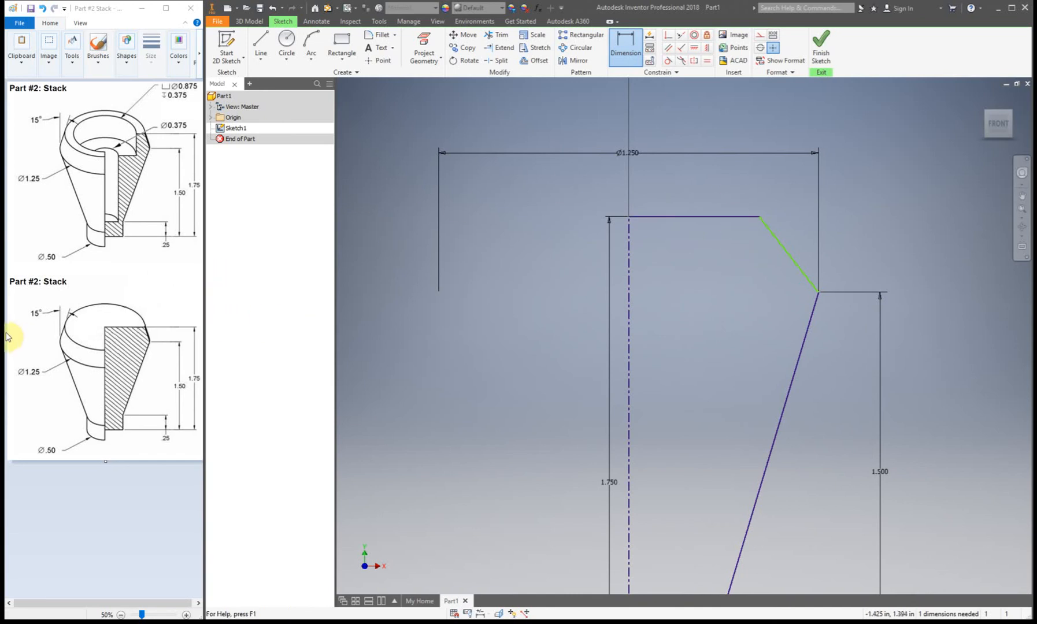
pyautogui.moveTo(105, 320)
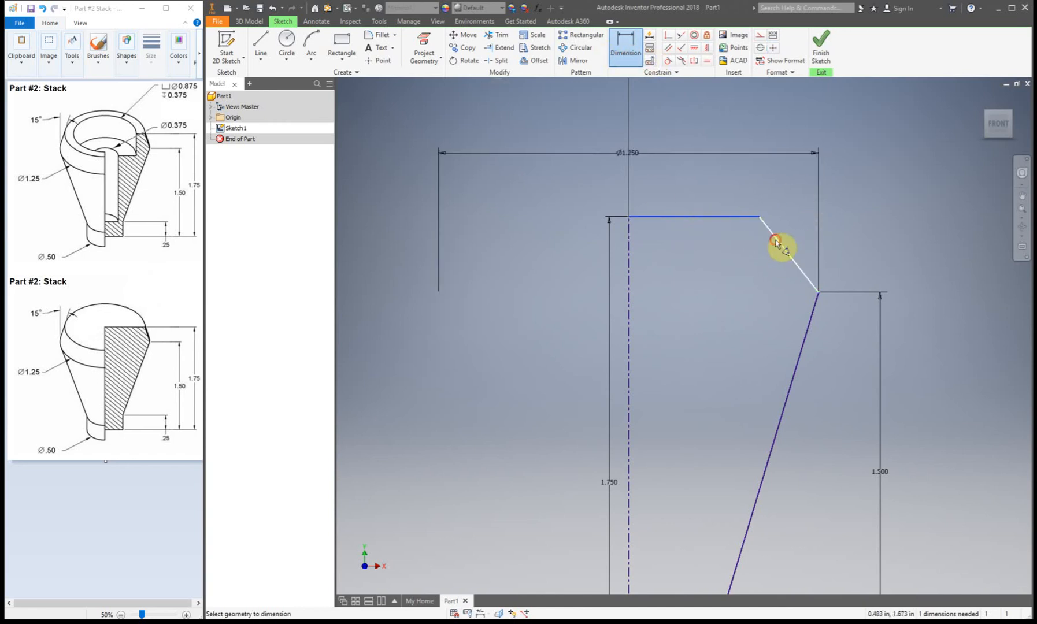
# Set the top corner angle to 105° (90+15), fully constraining the profile, and finish the sketch.
pyautogui.click(772, 242)
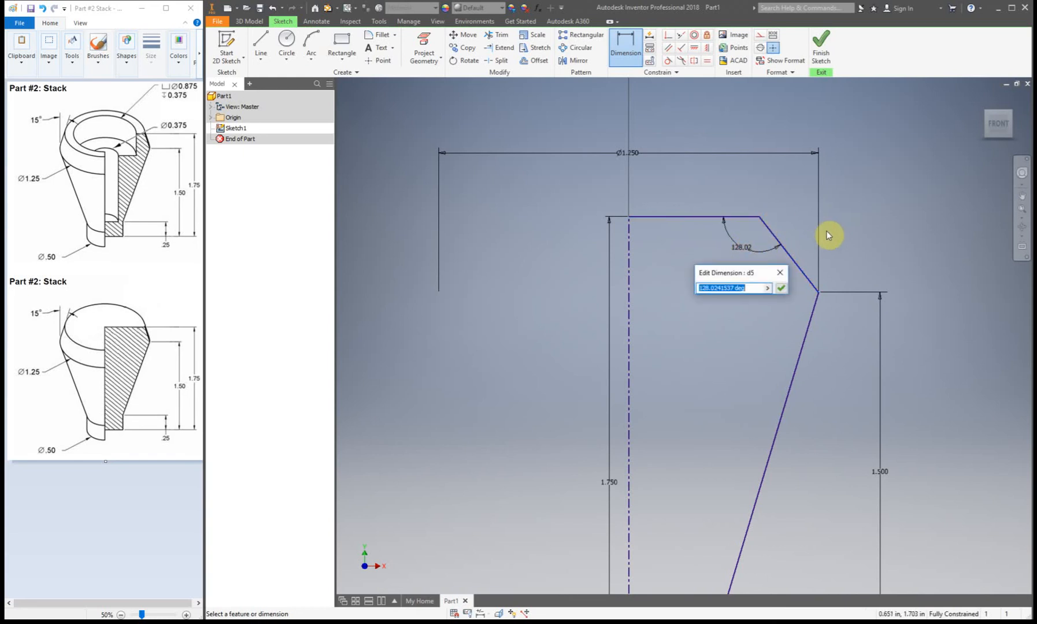
pyautogui.write('1')
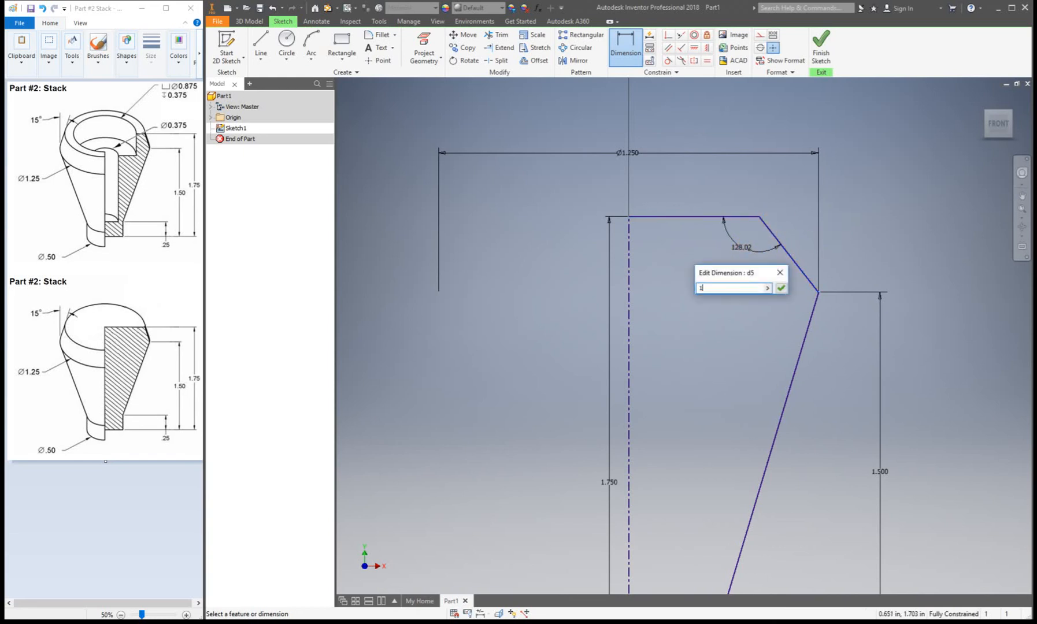
pyautogui.write('105')
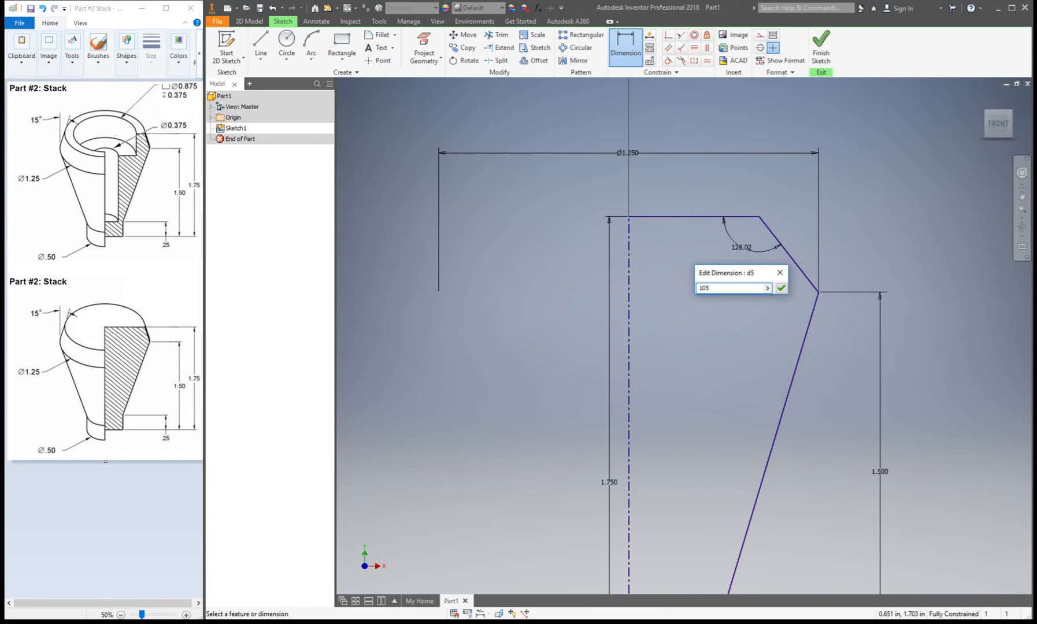
pyautogui.click(780, 288)
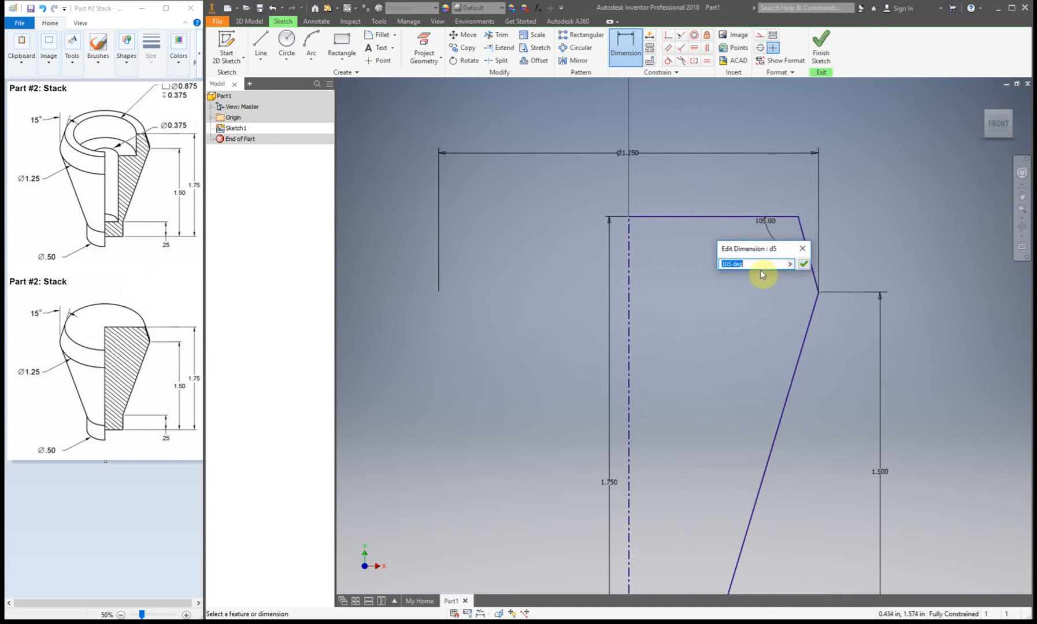
pyautogui.write('90+15')
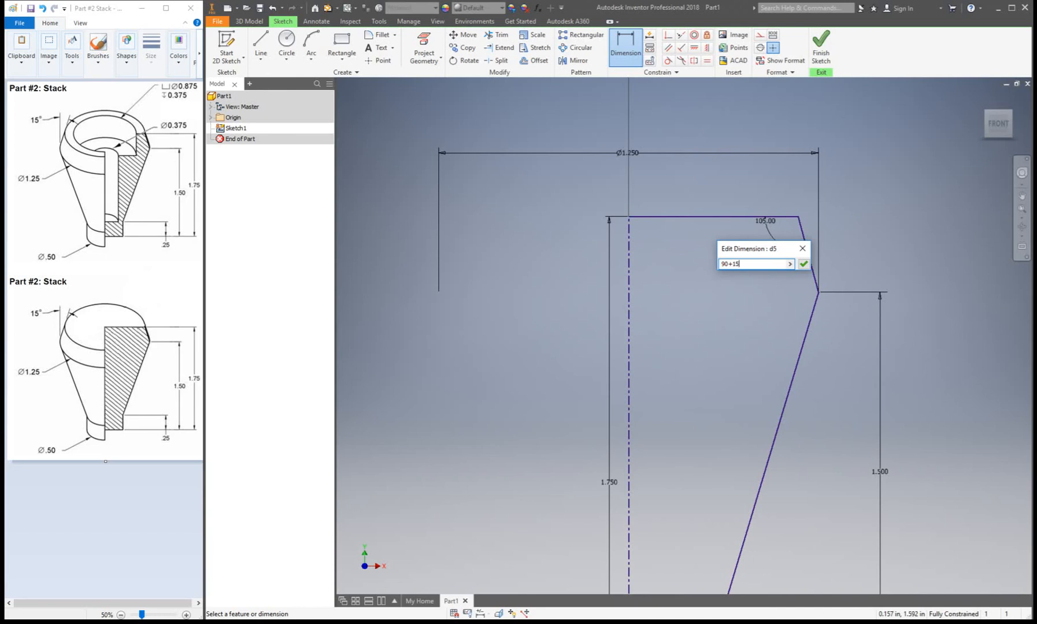
pyautogui.click(804, 264)
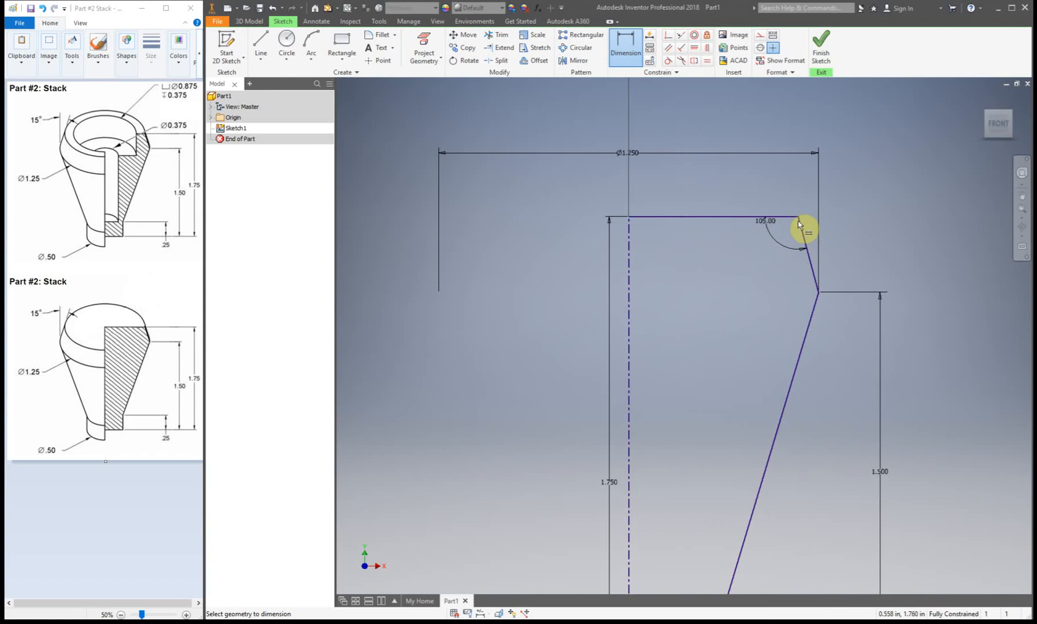
pyautogui.moveTo(798, 255)
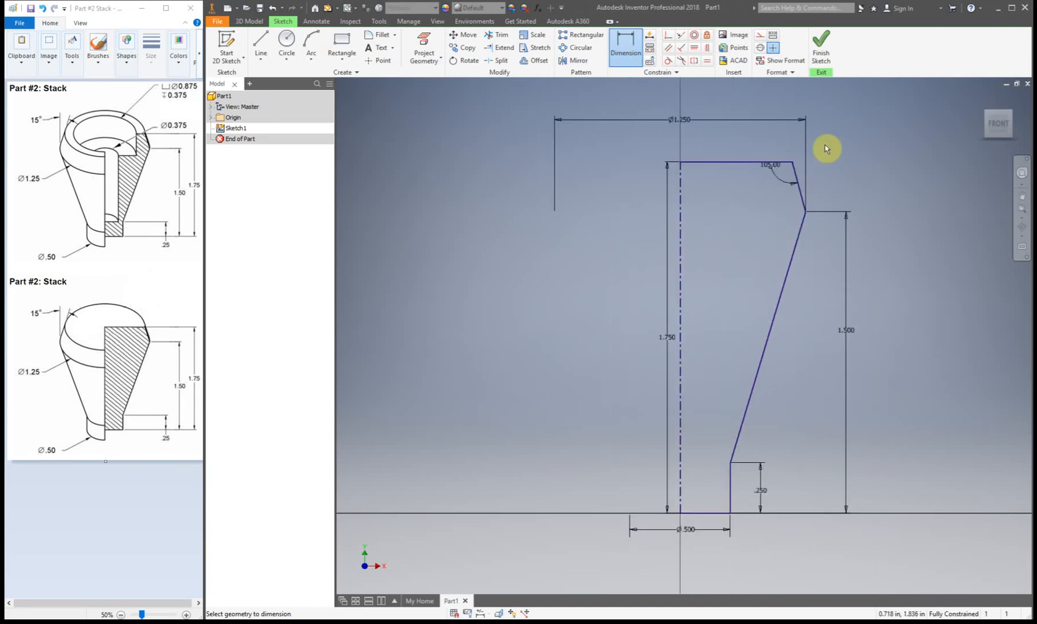
pyautogui.moveTo(723, 132)
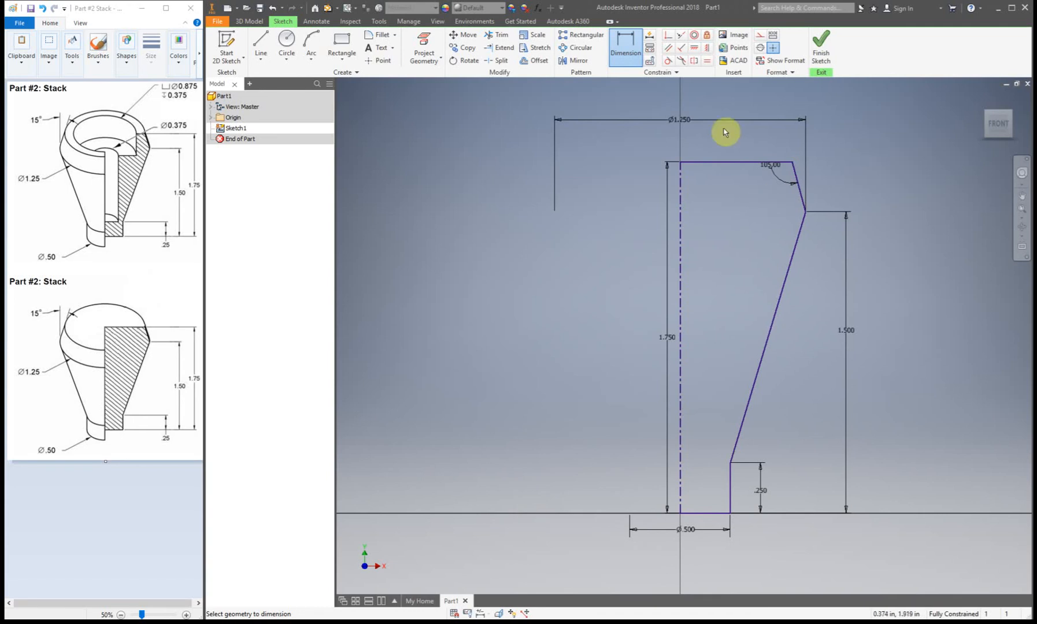
pyautogui.moveTo(81, 295)
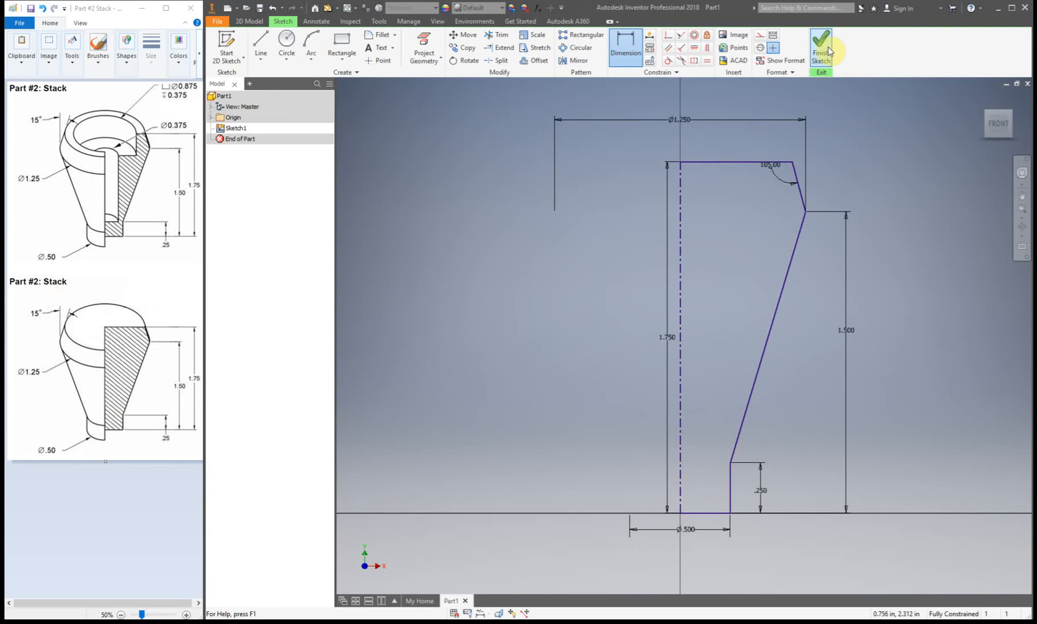
pyautogui.click(821, 42)
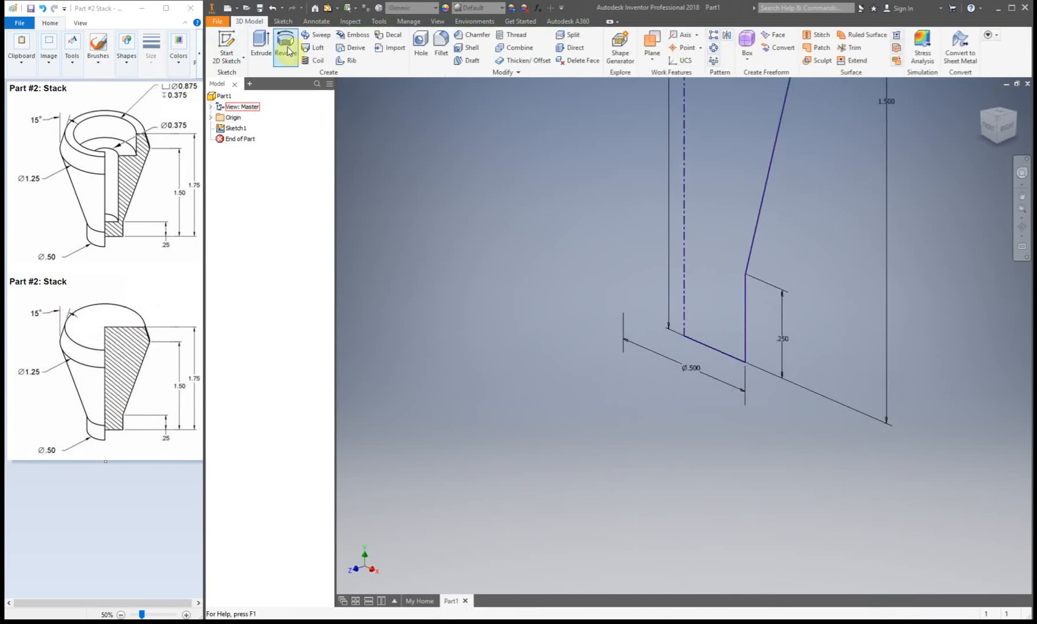
# Revolve the profile a full turn about the centerline into solid Revolution1.
pyautogui.click(285, 47)
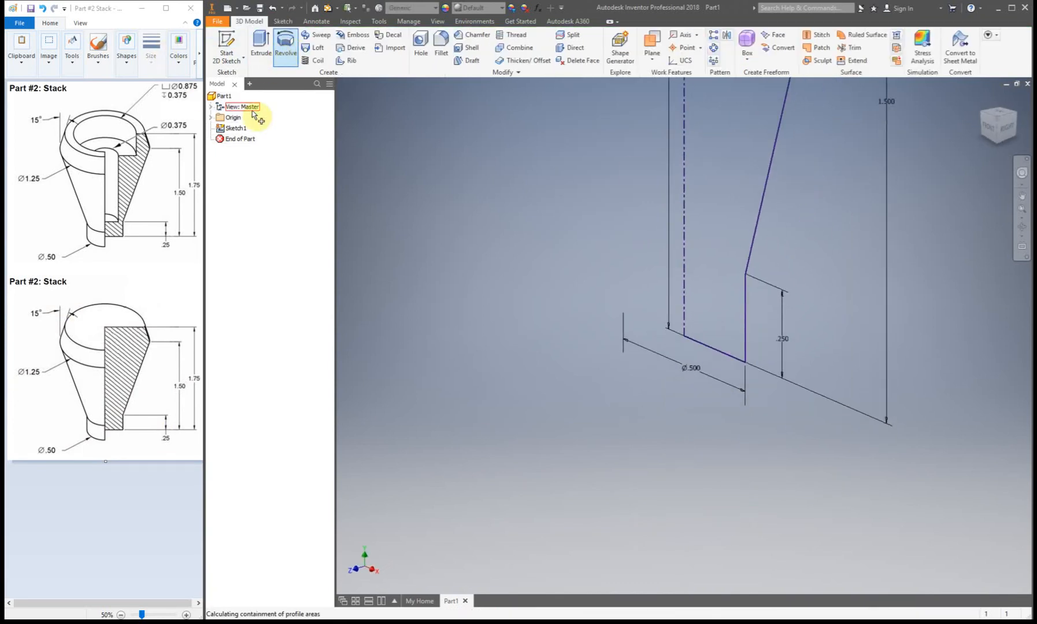
pyautogui.click(285, 42)
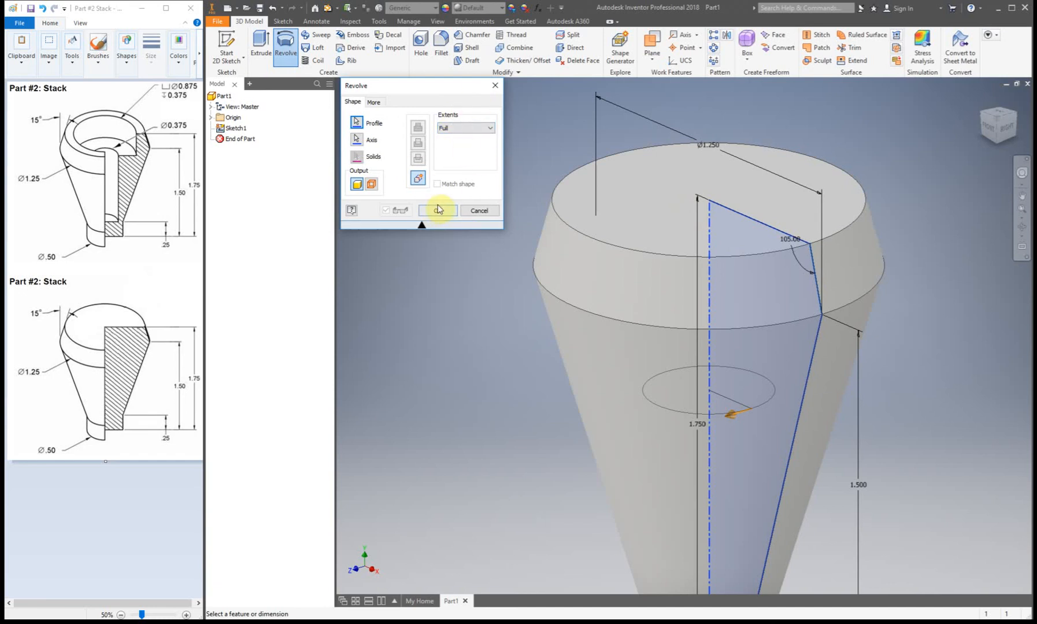
pyautogui.click(438, 211)
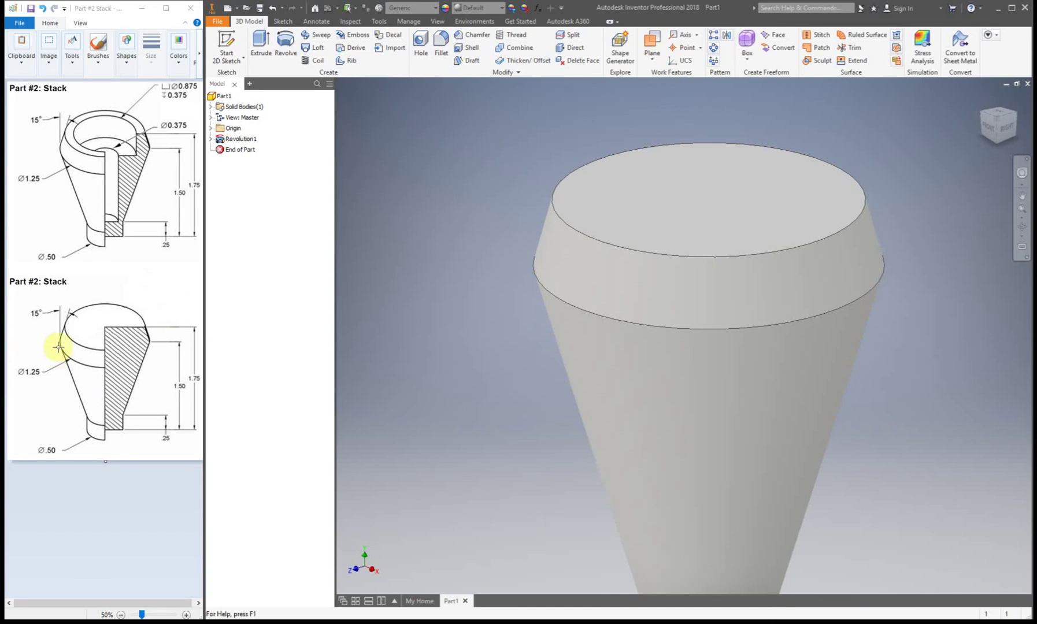
pyautogui.moveTo(335, 203)
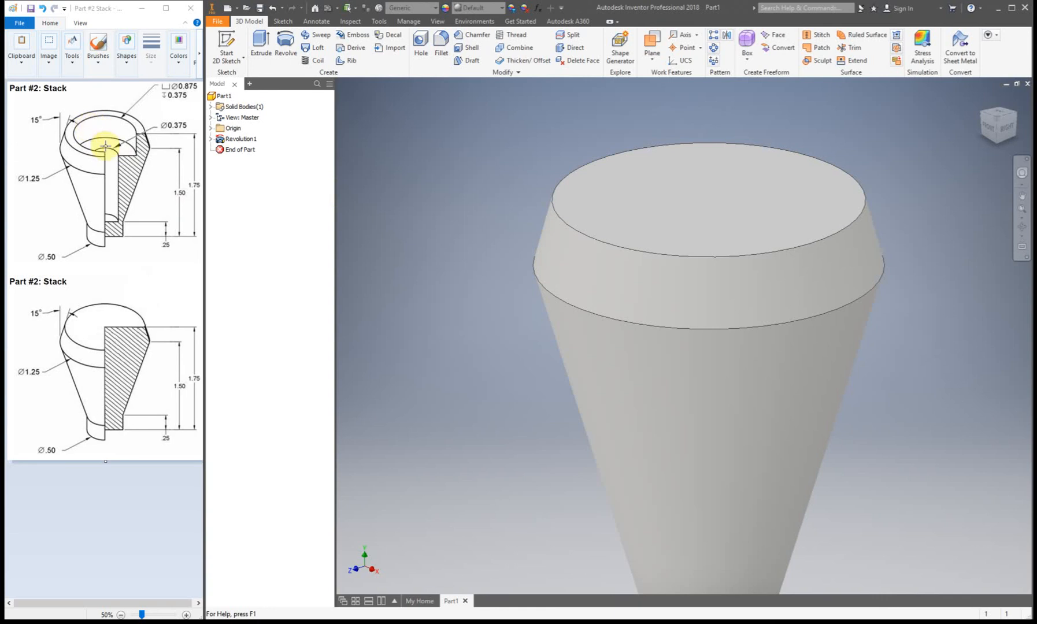
pyautogui.moveTo(157, 110)
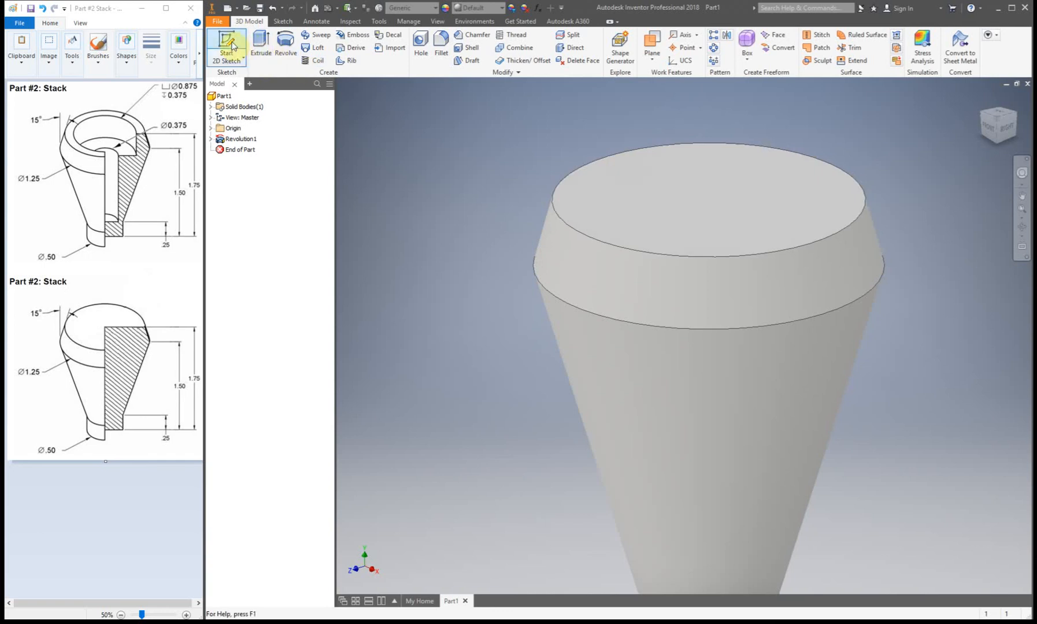
# Start Sketch2 on the top face of Revolution1 and switch to placing a centre point.
pyautogui.click(225, 44)
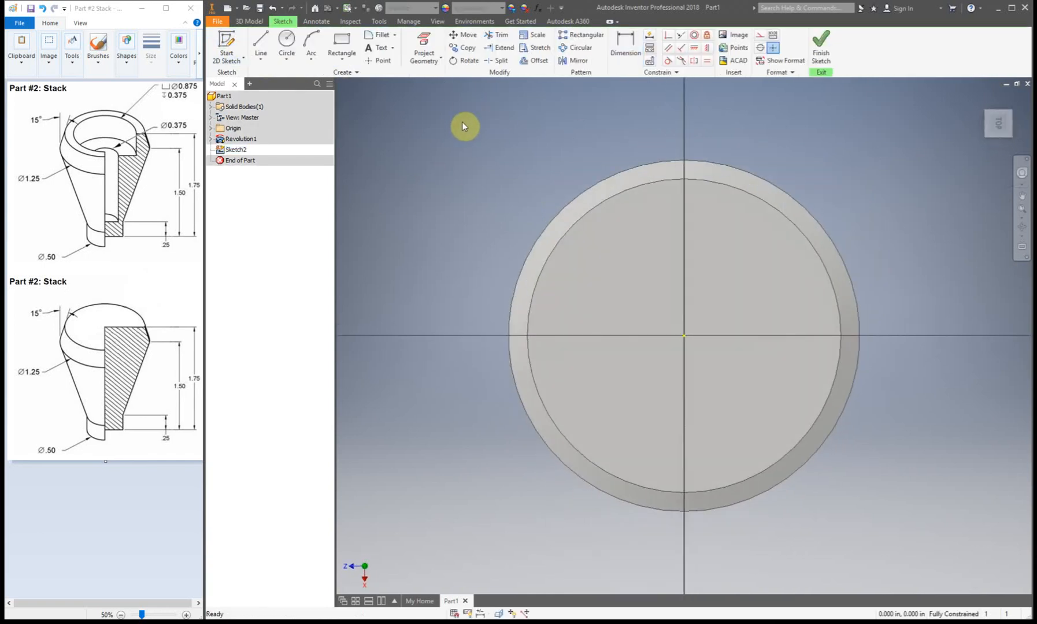
pyautogui.moveTo(645, 336)
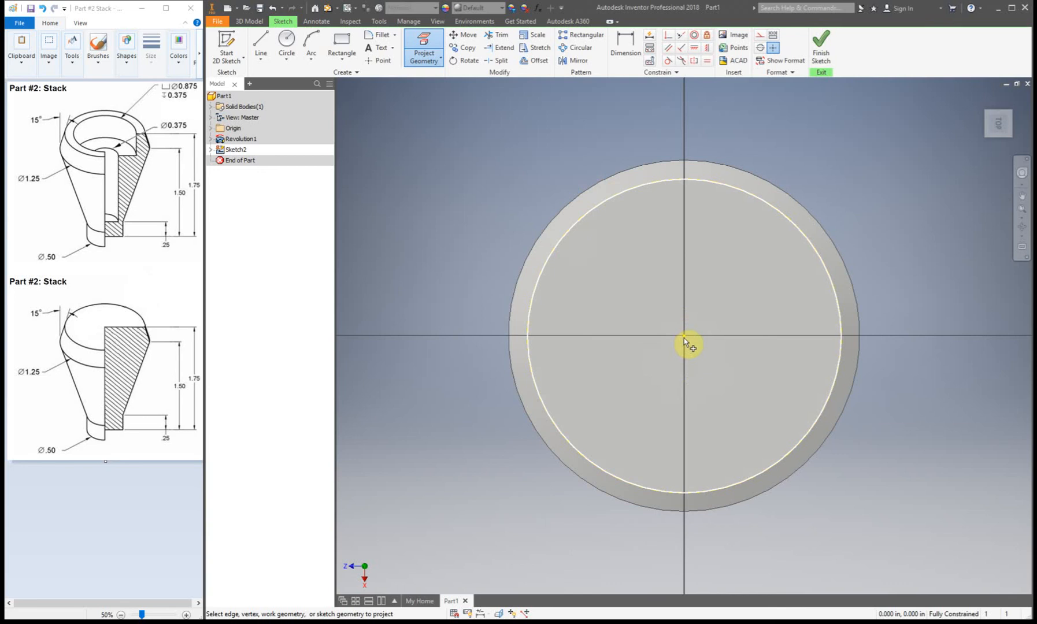
pyautogui.click(377, 60)
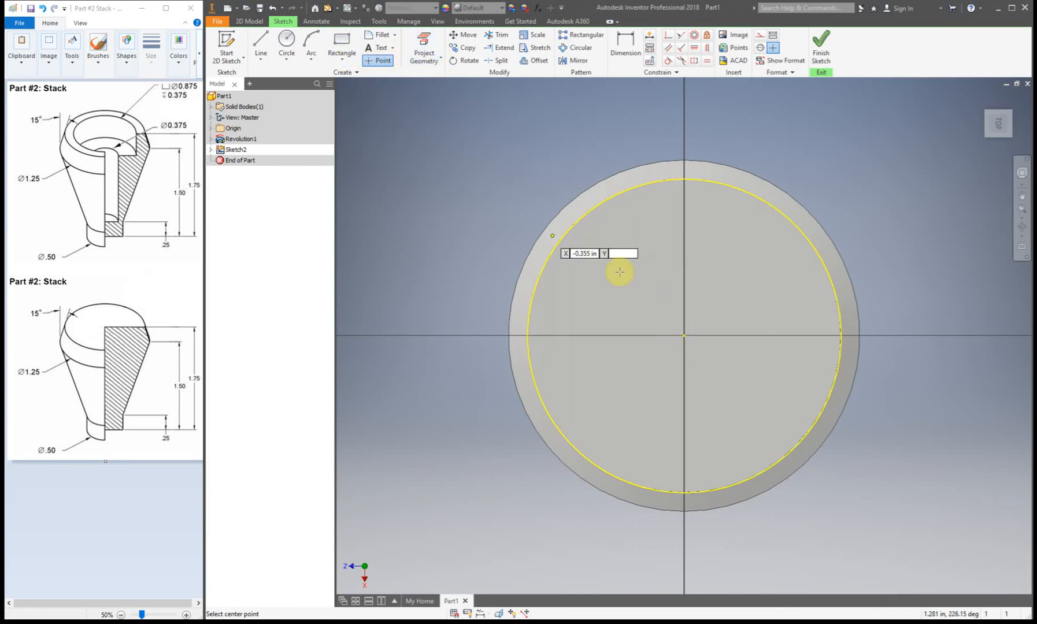
pyautogui.moveTo(682, 349)
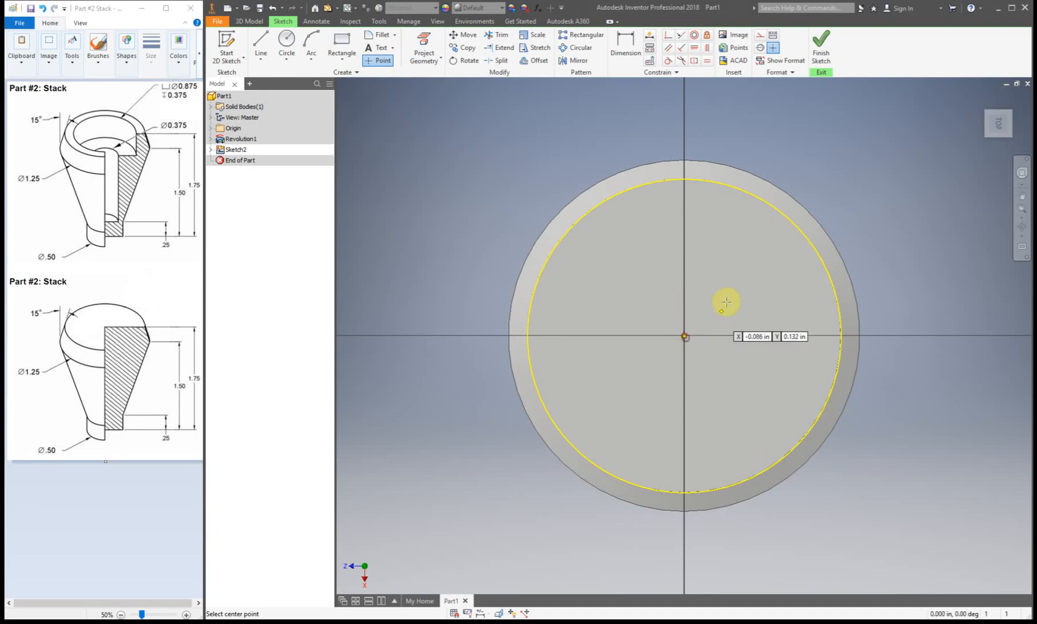
pyautogui.moveTo(830, 171)
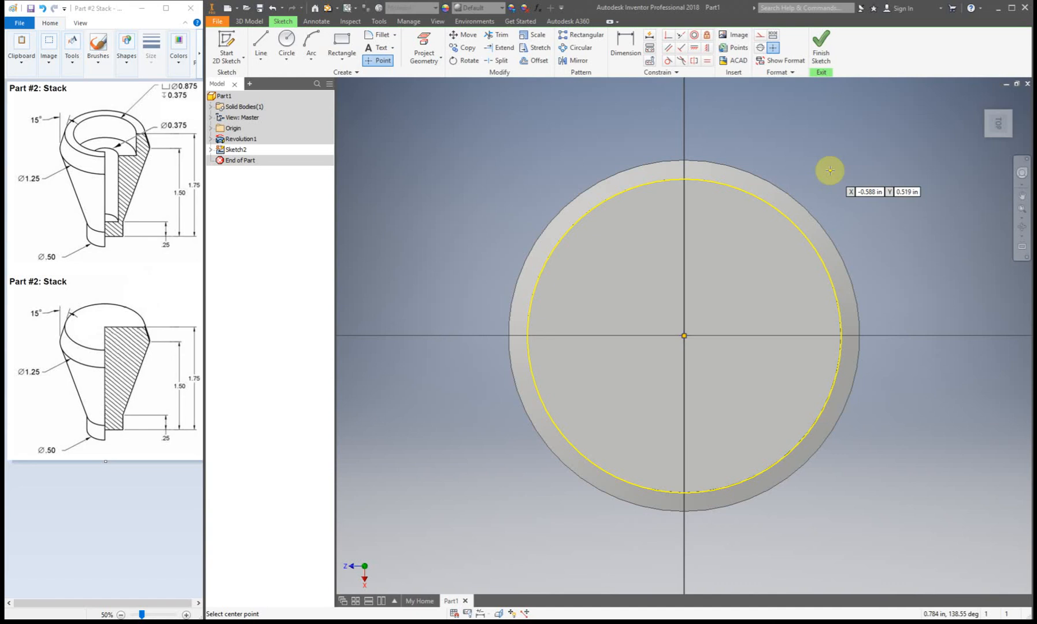
pyautogui.moveTo(696, 342)
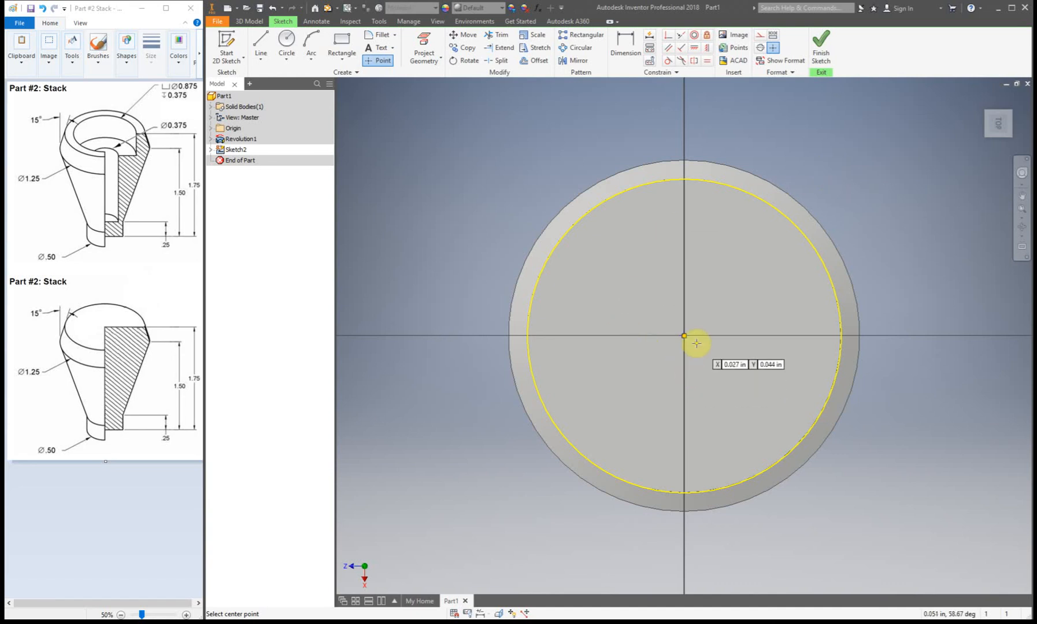
pyautogui.scroll(3)
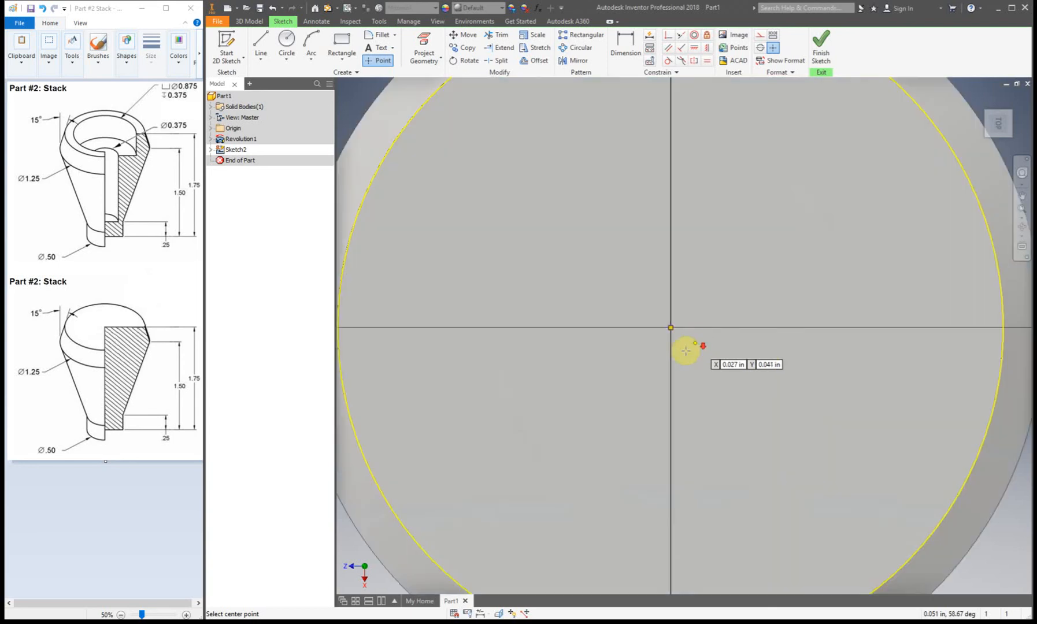
pyautogui.moveTo(657, 300)
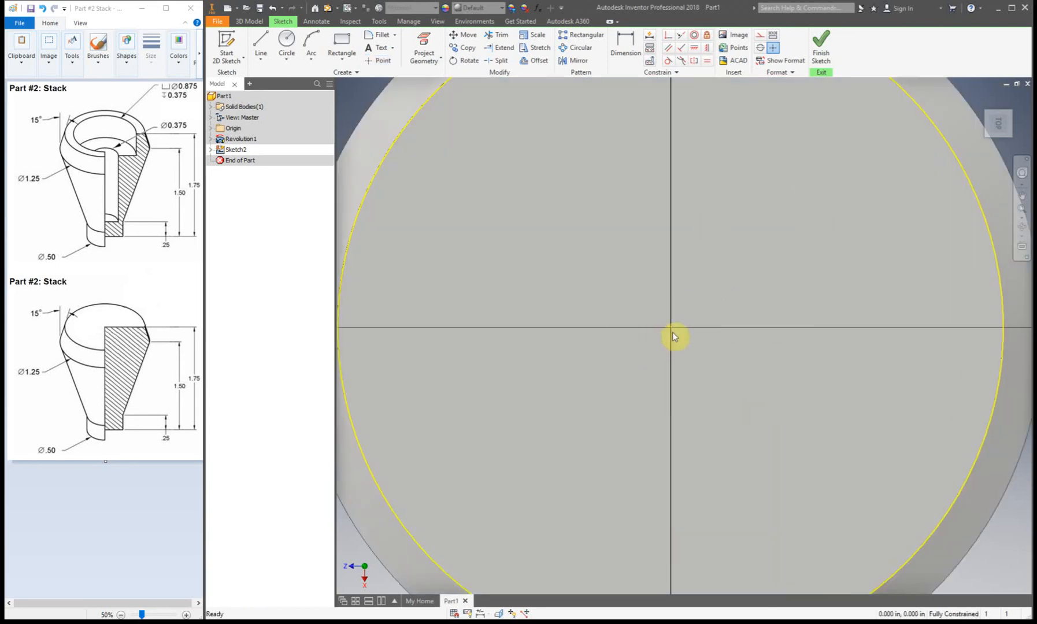
pyautogui.moveTo(671, 343)
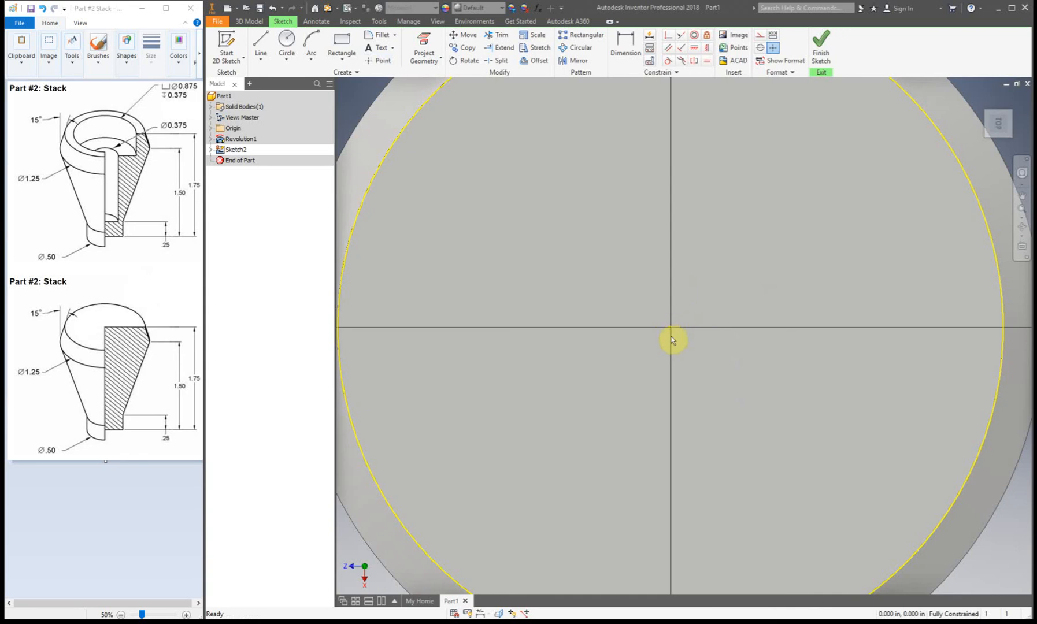
pyautogui.moveTo(684, 343)
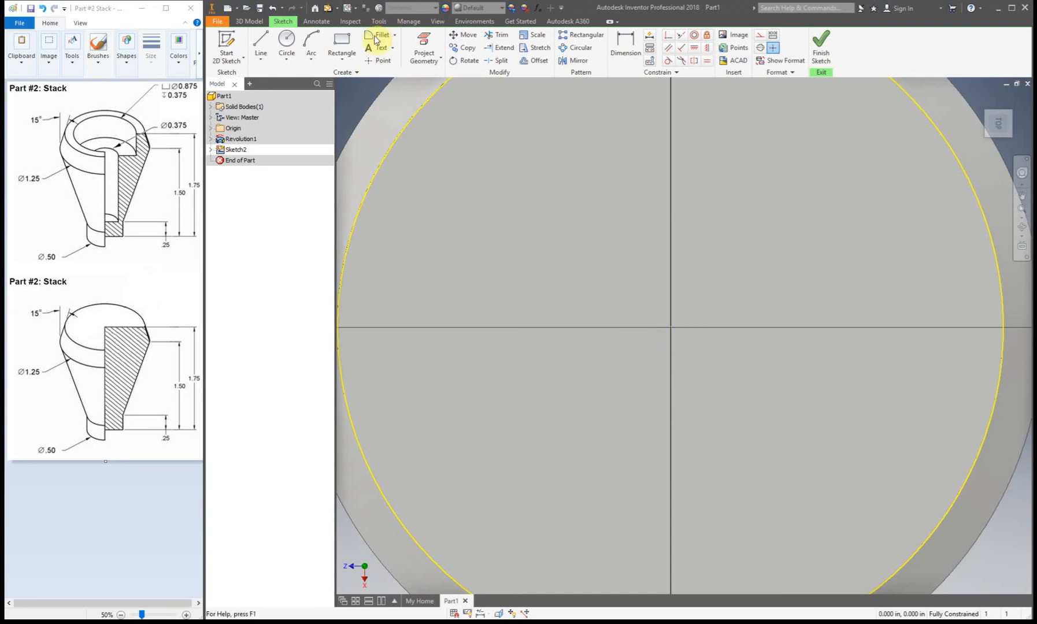
pyautogui.moveTo(801, 121)
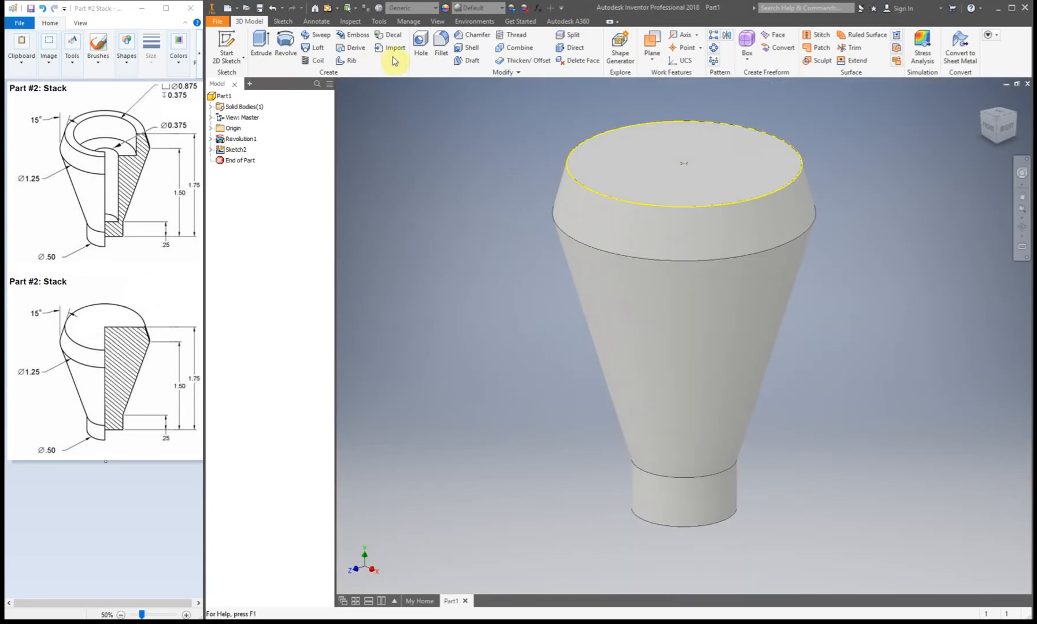
# Create a counterbored hole at the top-face centre with Distance termination instead of Through All.
pyautogui.click(420, 48)
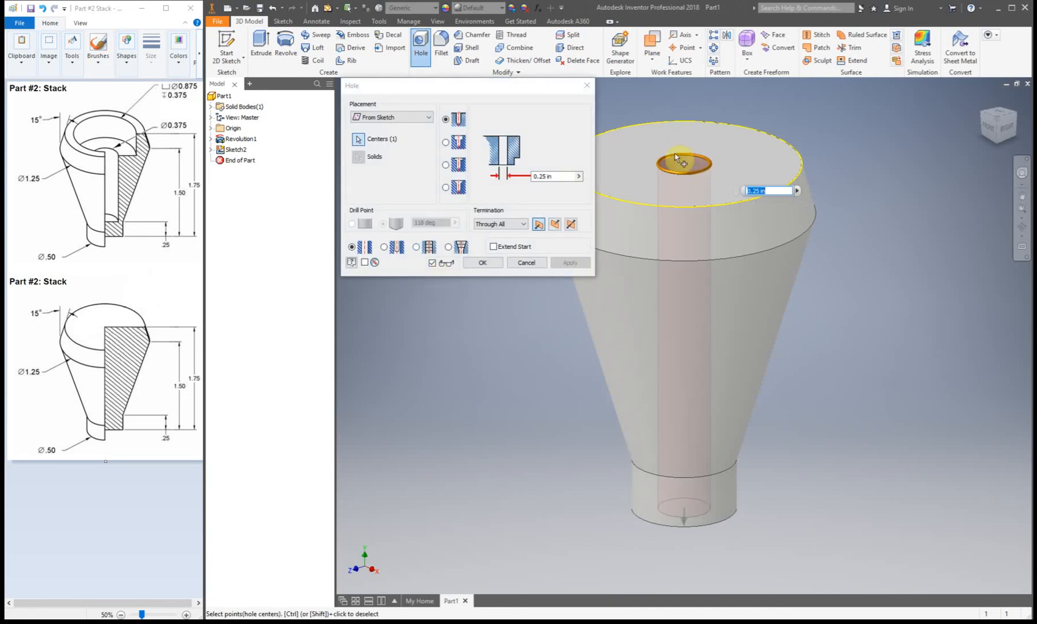
pyautogui.moveTo(701, 198)
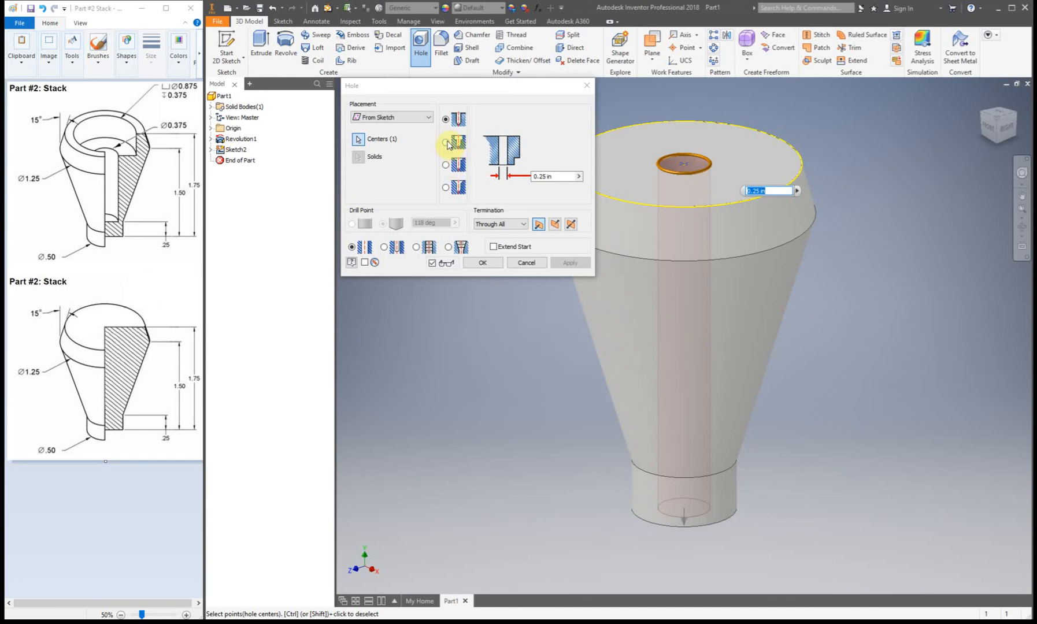
pyautogui.click(446, 144)
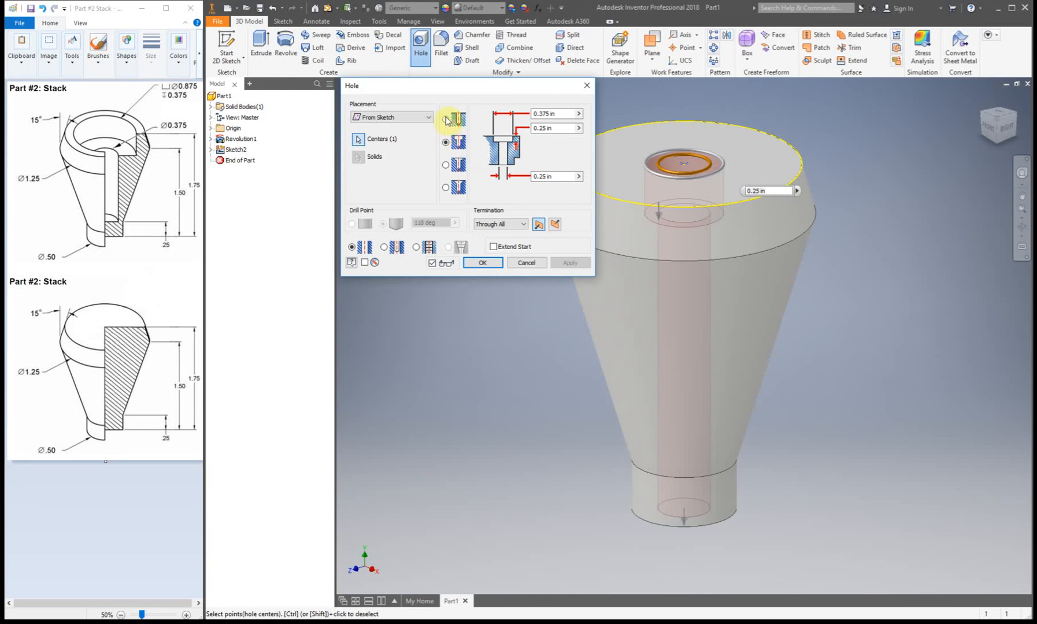
pyautogui.click(447, 141)
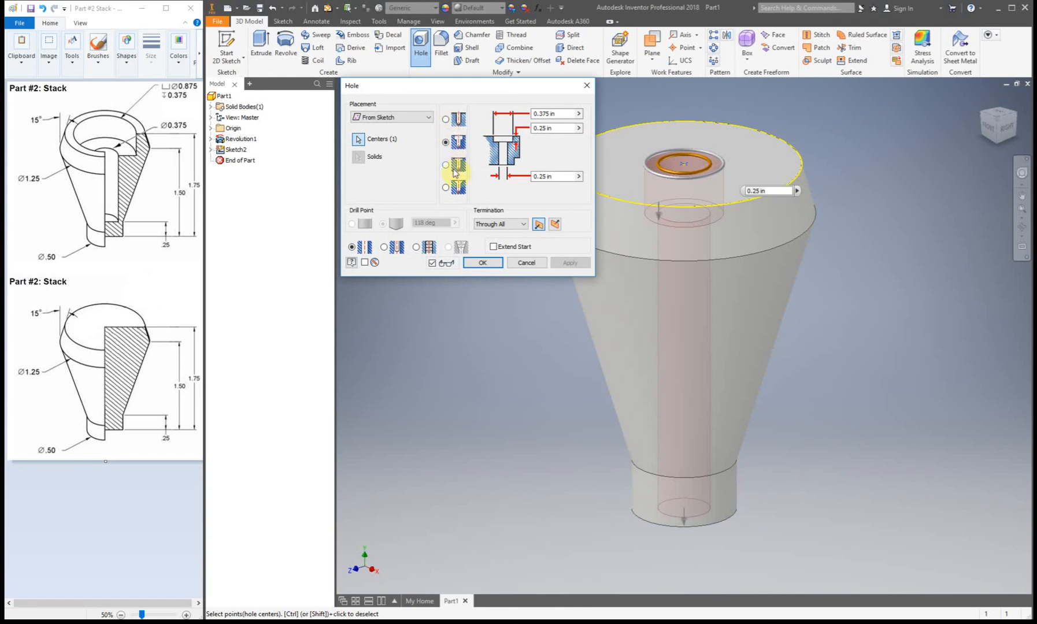
pyautogui.moveTo(439, 163)
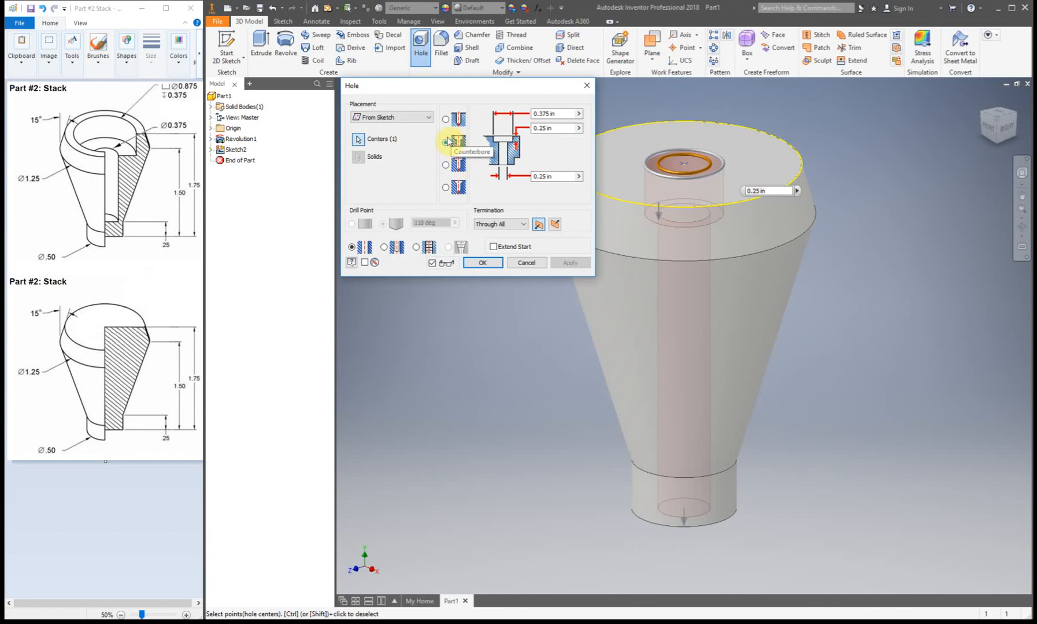
pyautogui.click(444, 141)
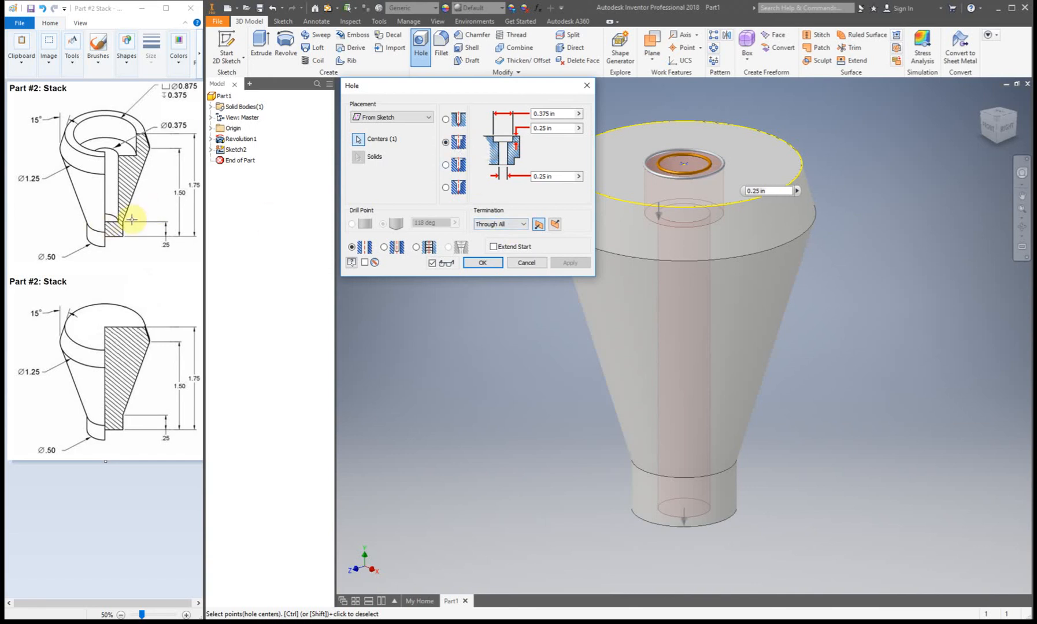
pyautogui.click(500, 223)
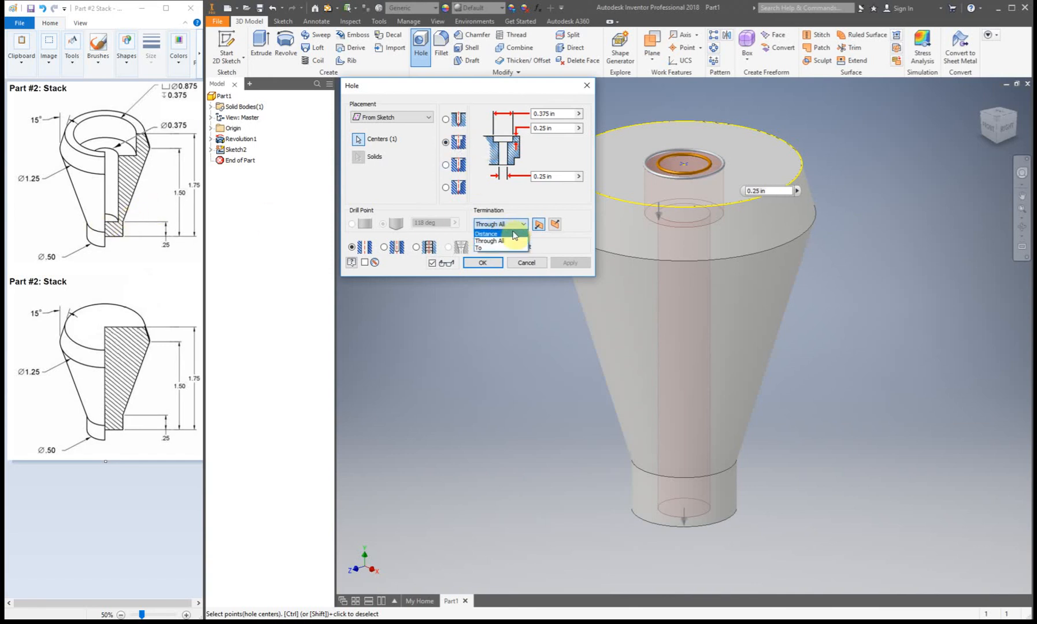
pyautogui.click(487, 233)
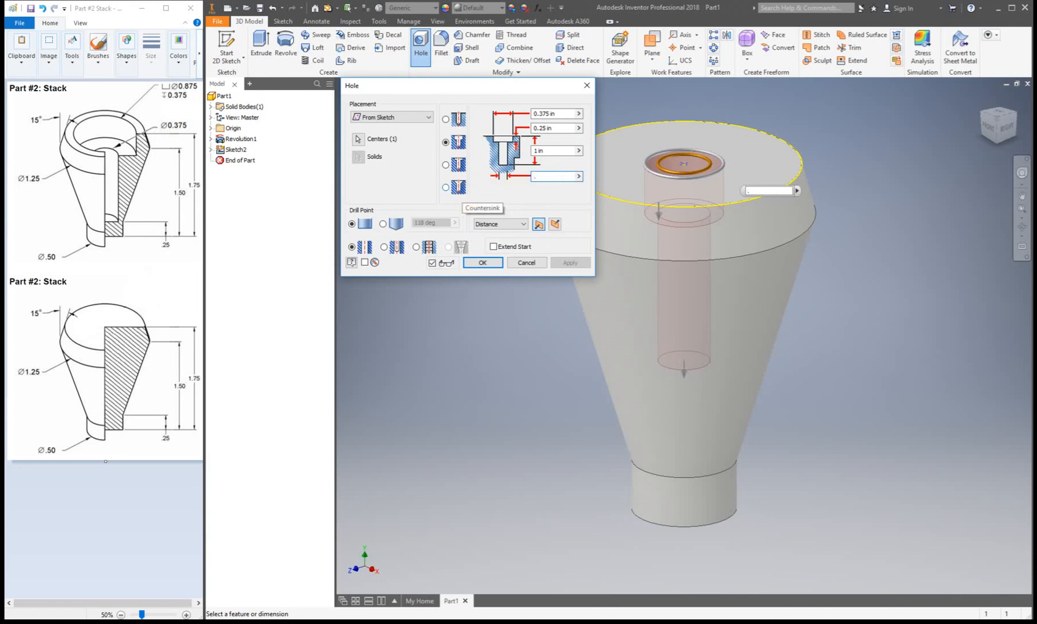
# Create Hole1 on the top face: counterbore 0.875 wide, 0.375 deep, hole 0.375 diameter, 1.5 deep.
pyautogui.write('.375')
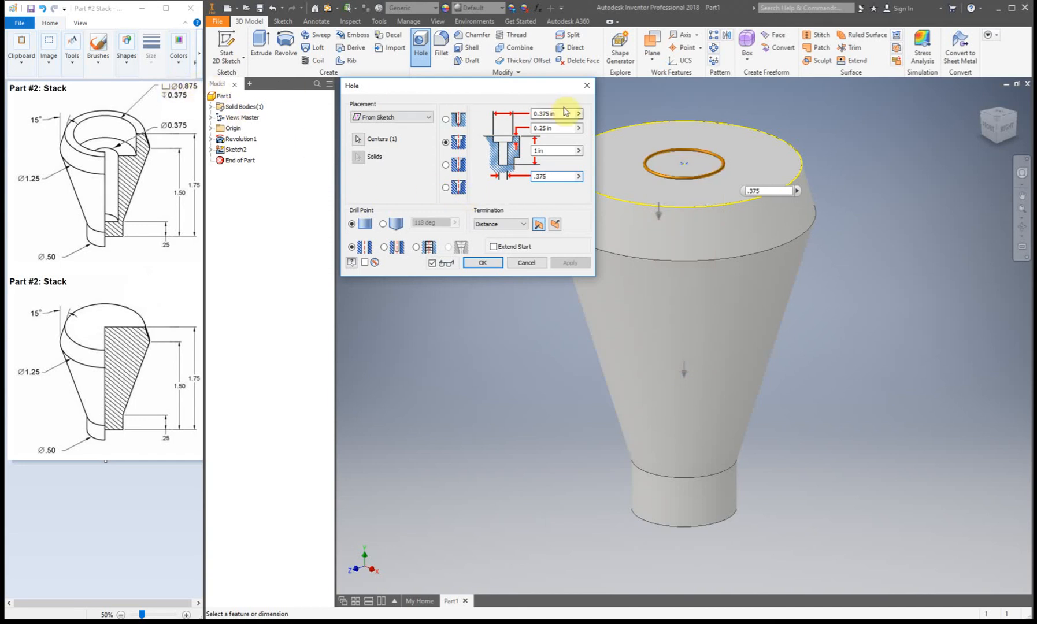
pyautogui.click(553, 112)
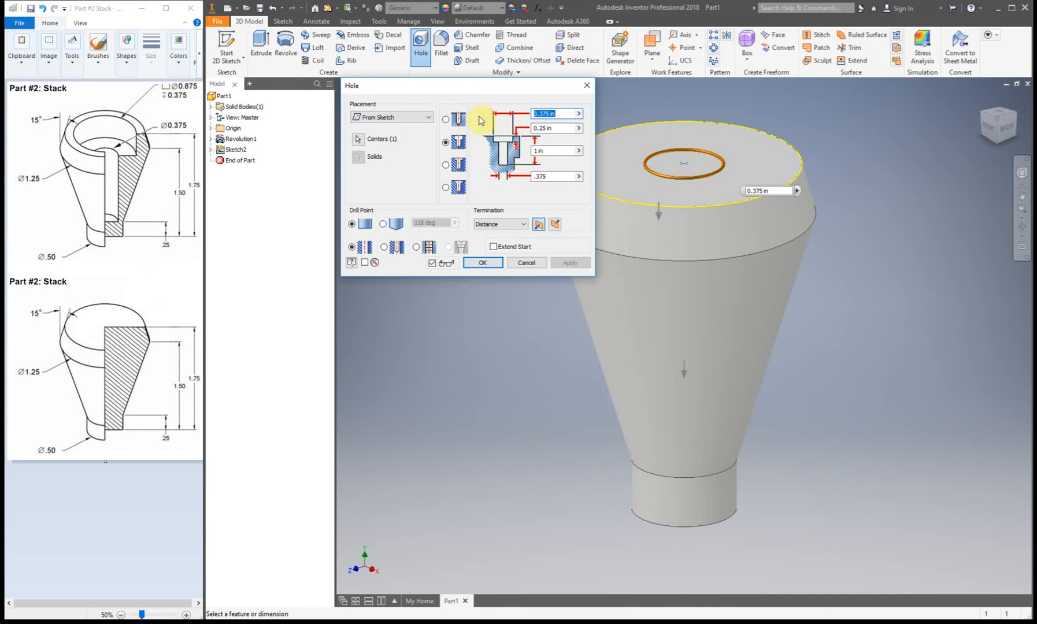
pyautogui.click(553, 114)
pyautogui.write('.875')
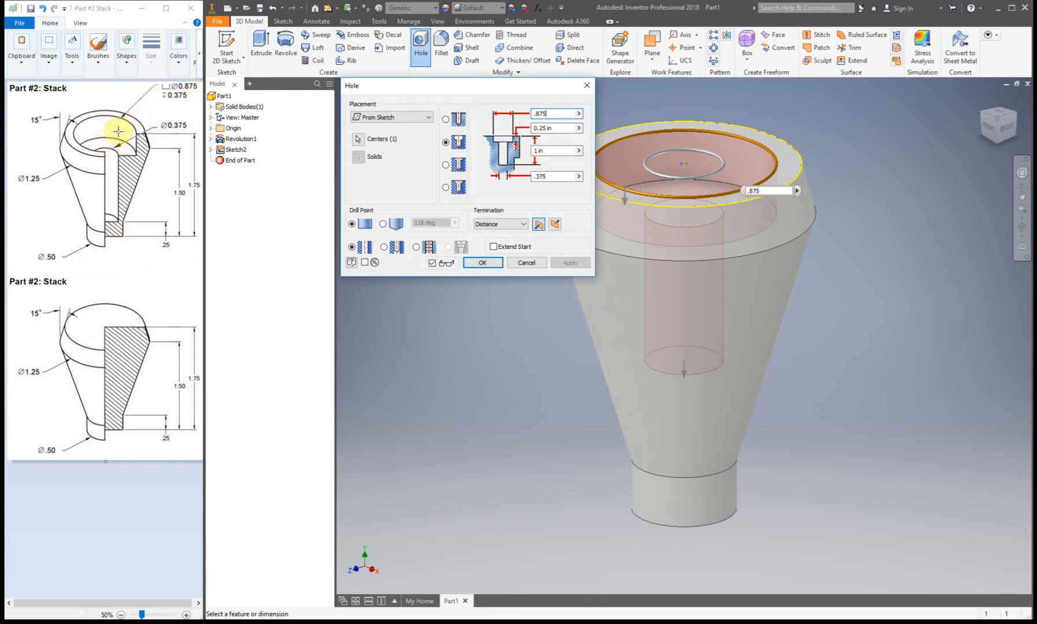
pyautogui.moveTo(114, 159)
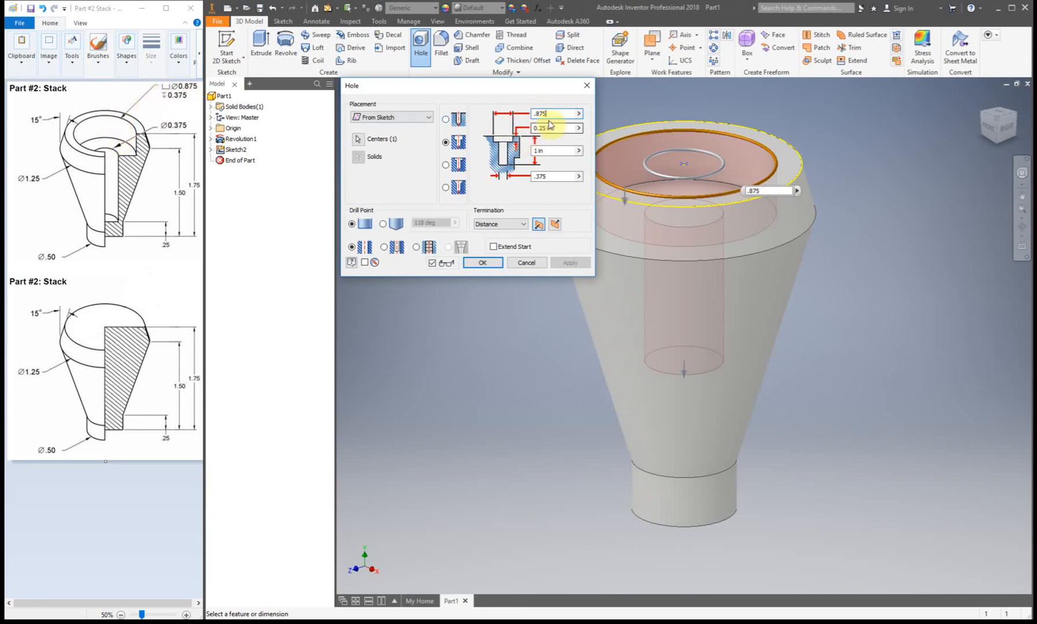
pyautogui.click(446, 119)
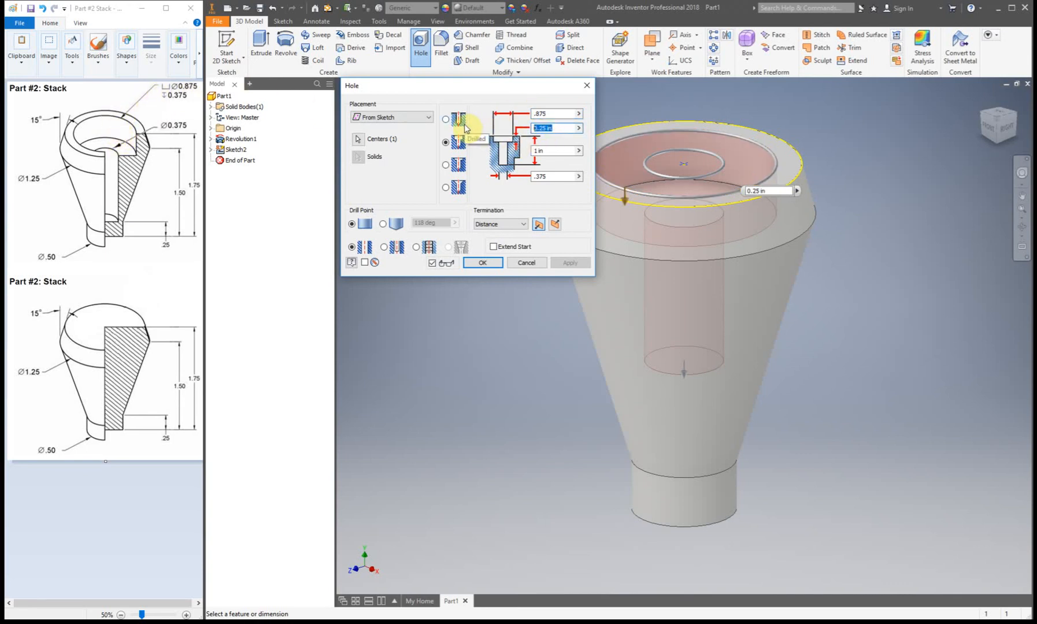
pyautogui.write('.375')
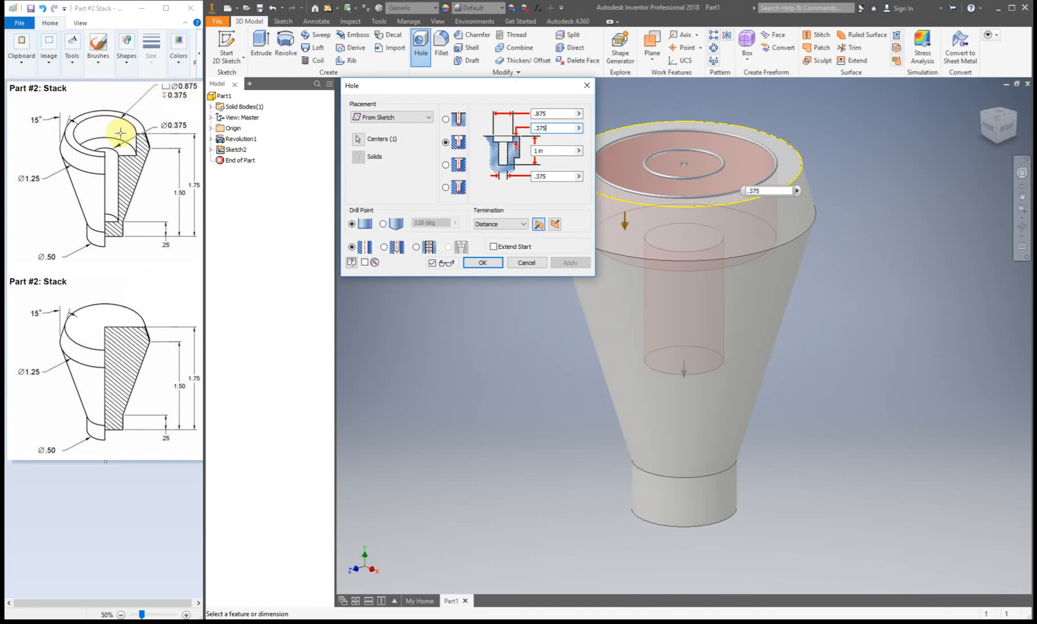
pyautogui.moveTo(121, 219)
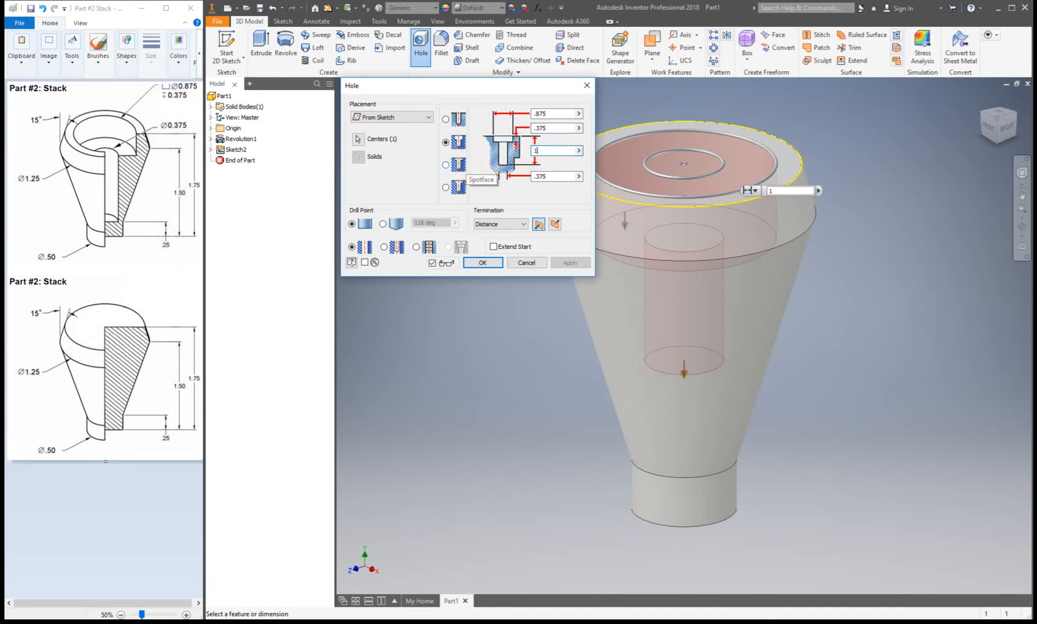
pyautogui.write('1.5')
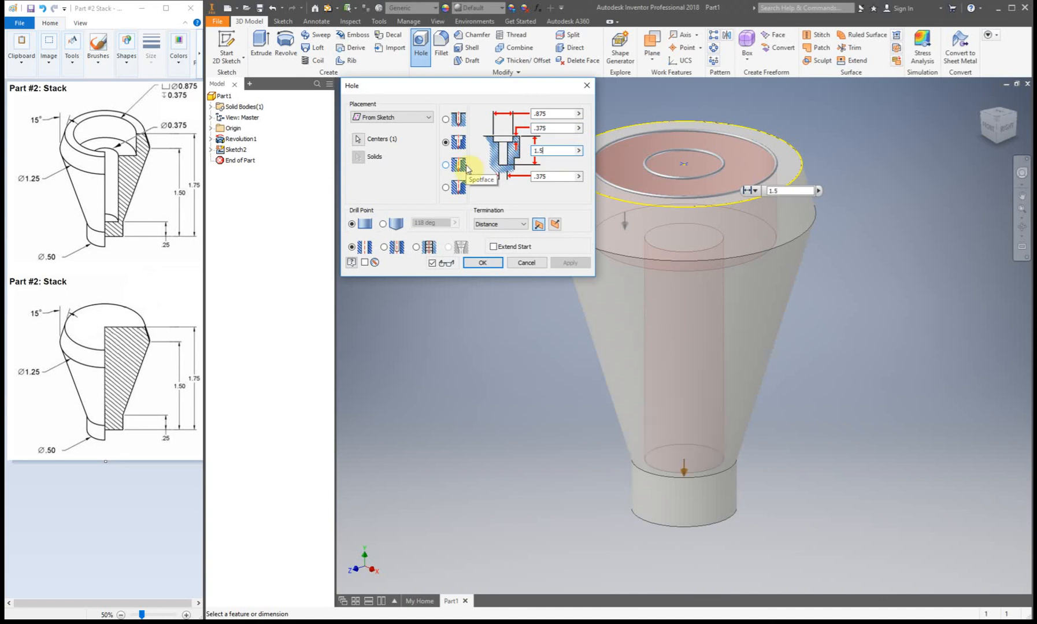
pyautogui.click(482, 262)
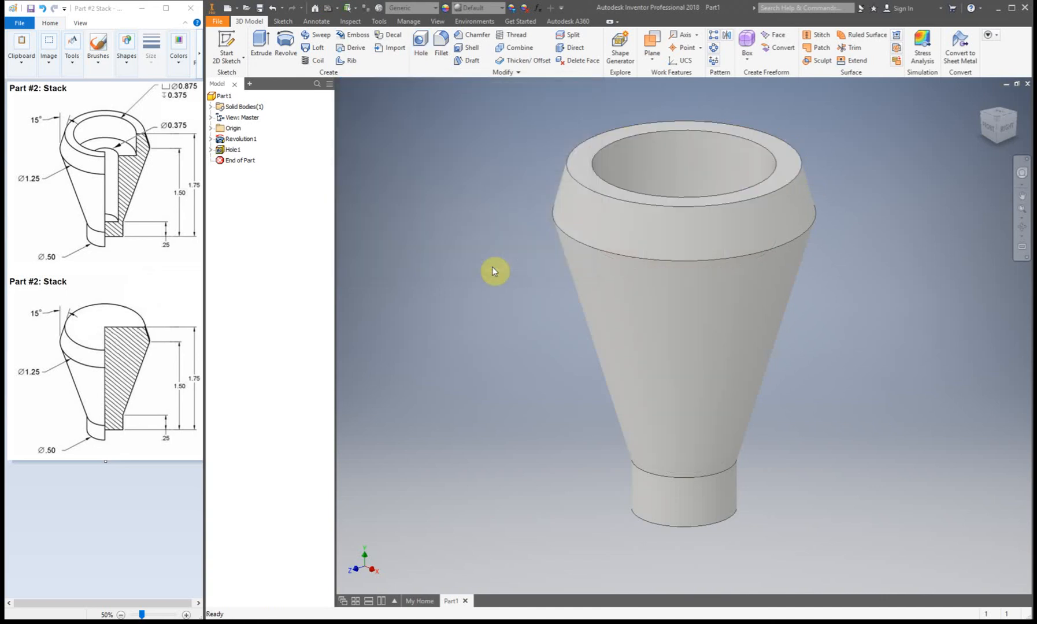